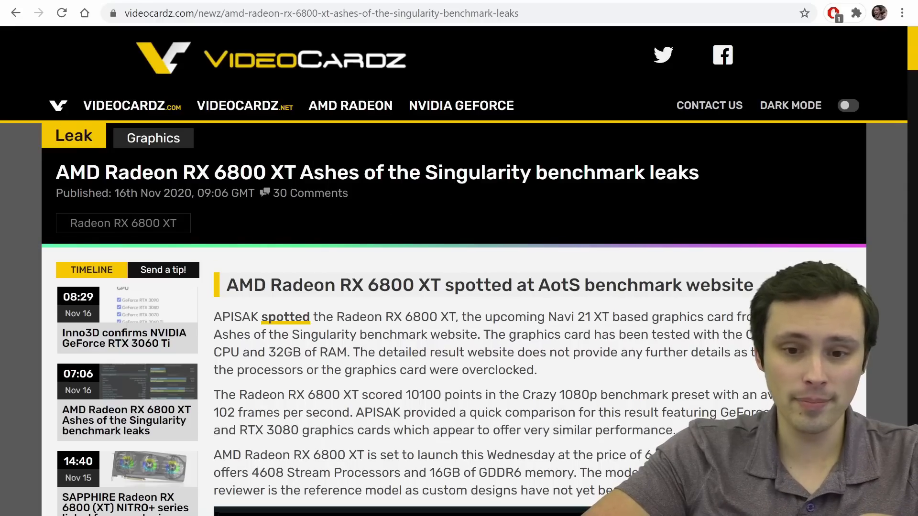
# Step: Scroll to the Hardware Configuration and Summary screenshot showing the RX 6800 XT at 102 FPS
pyautogui.scroll(-3)
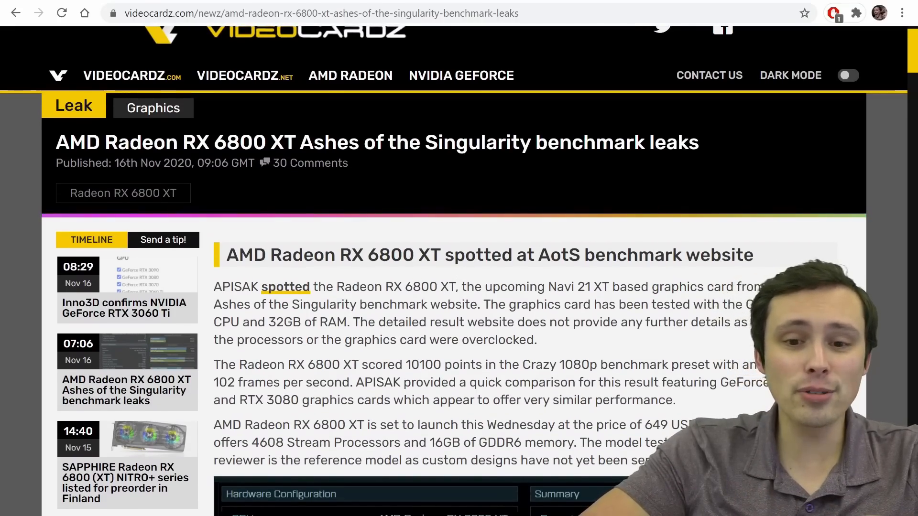
pyautogui.moveTo(655, 344)
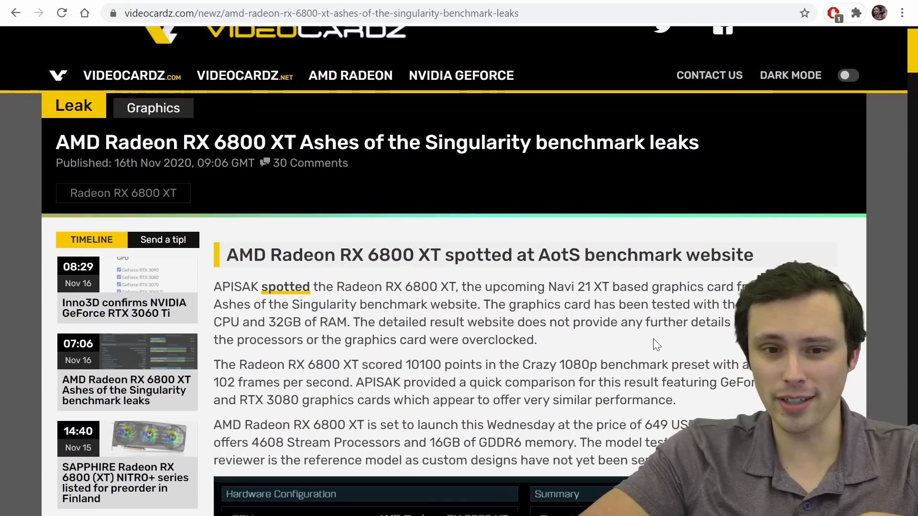
pyautogui.scroll(-3)
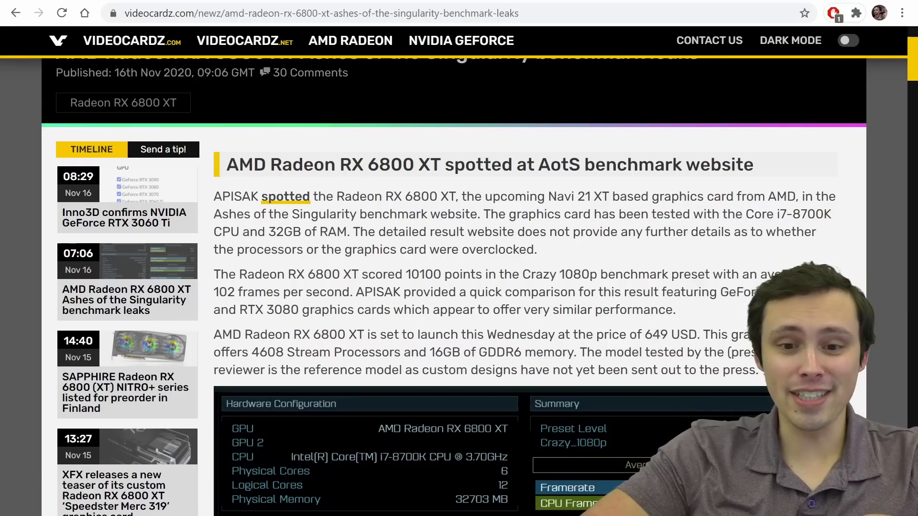
pyautogui.scroll(-3)
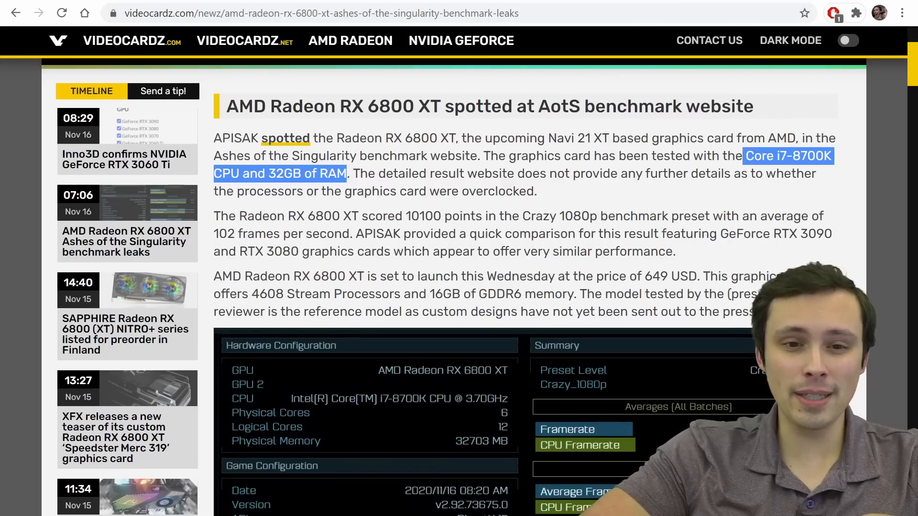
pyautogui.doubleClick(387, 106)
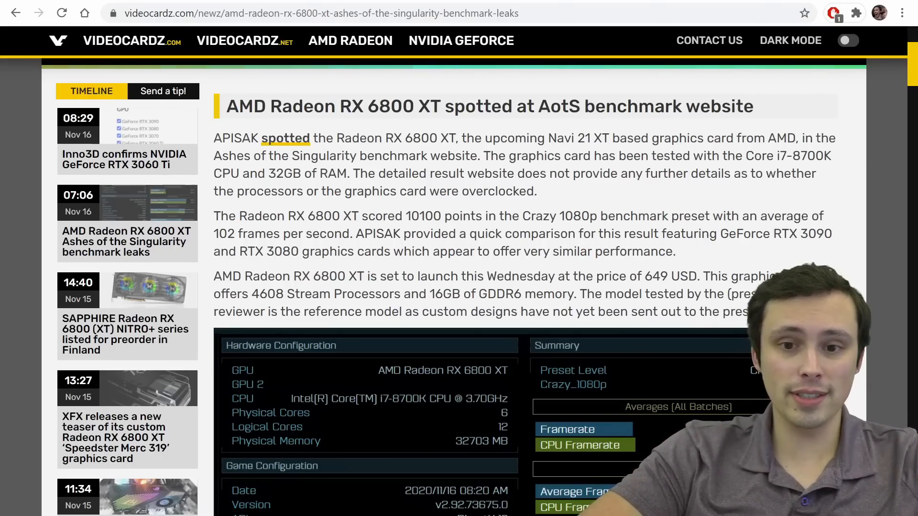
pyautogui.scroll(3)
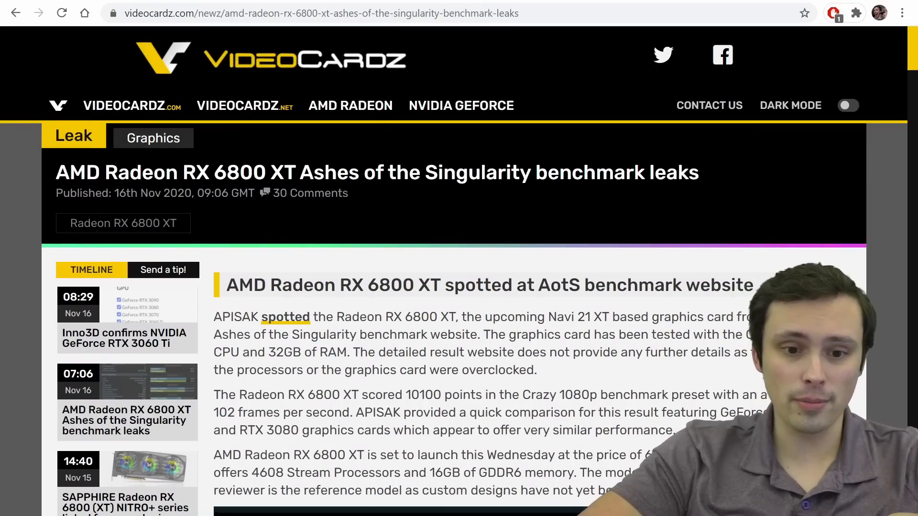
pyautogui.scroll(-3)
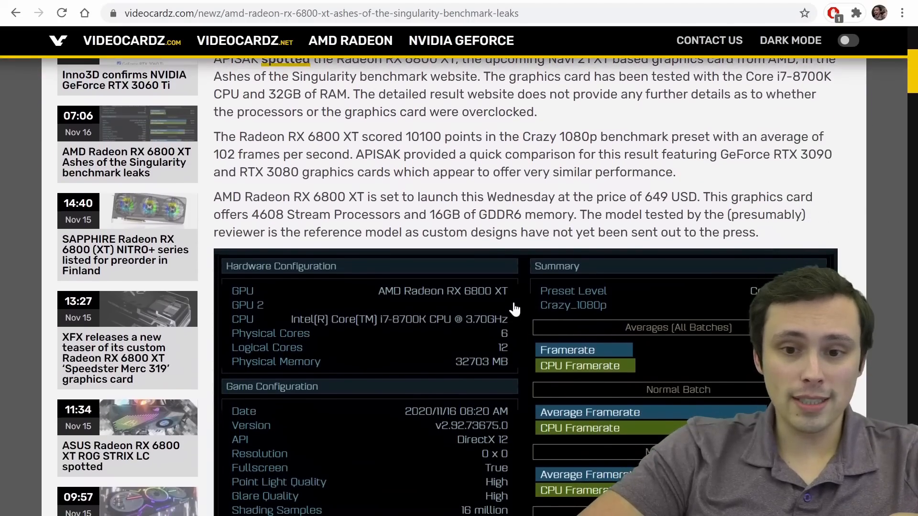
pyautogui.doubleClick(410, 136)
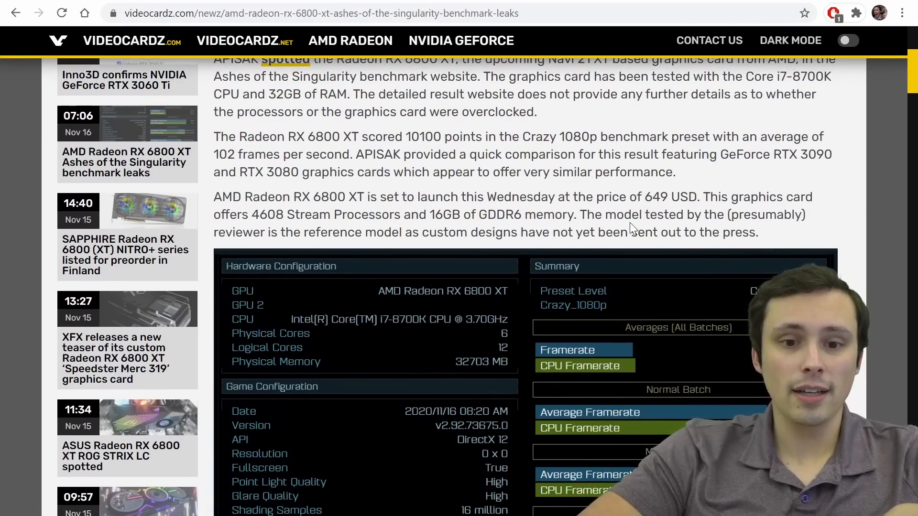
pyautogui.scroll(-3)
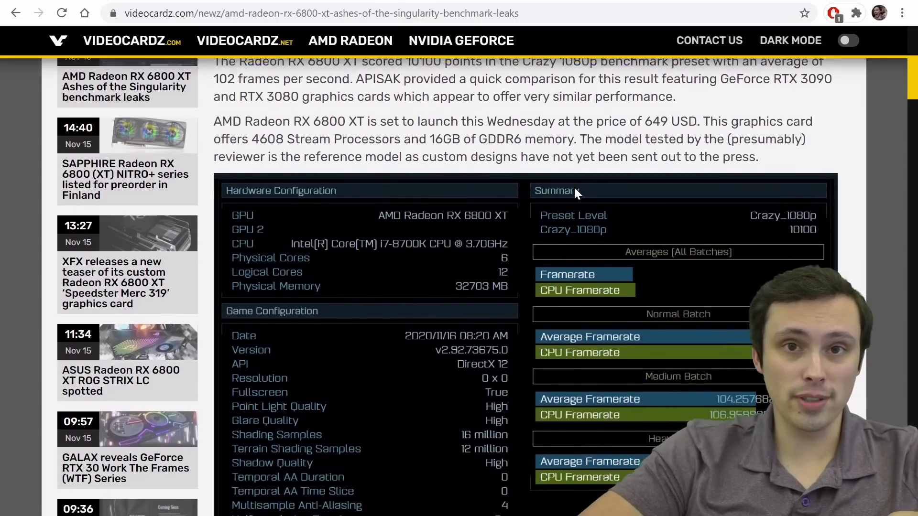
pyautogui.scroll(-3)
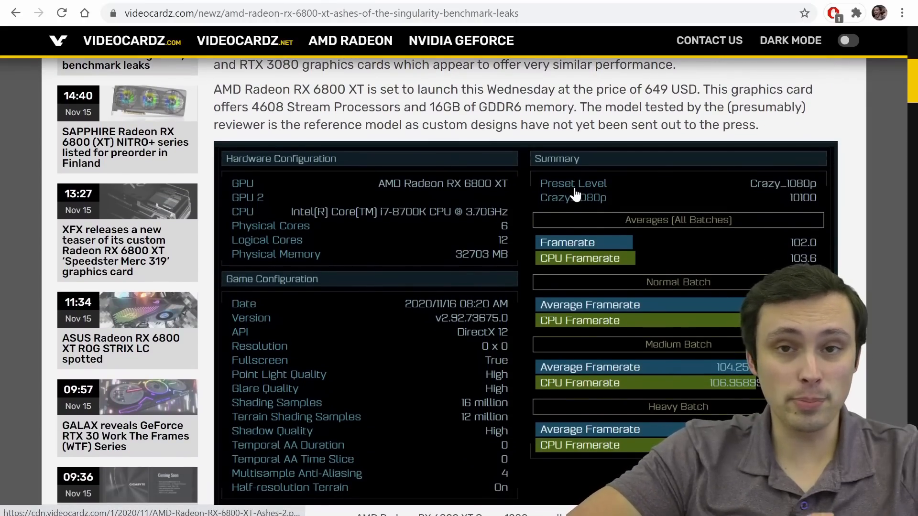
pyautogui.moveTo(558, 224)
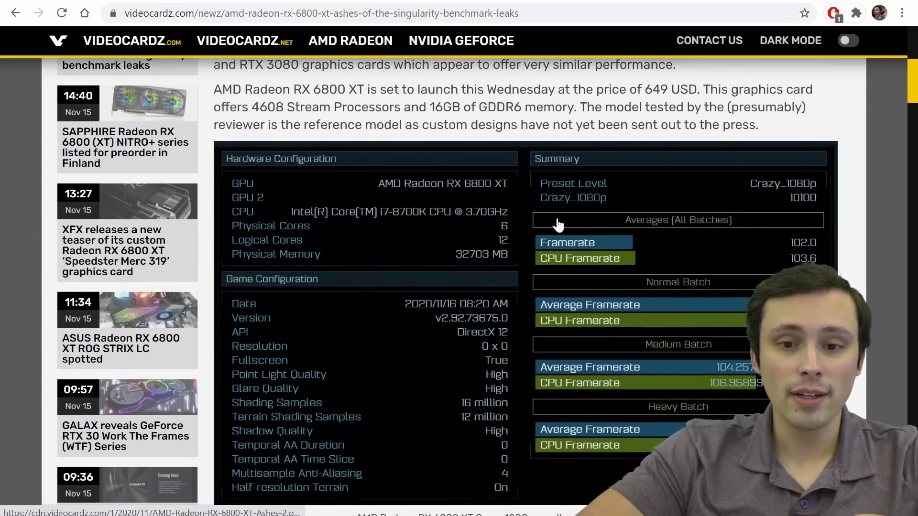
pyautogui.scroll(-3)
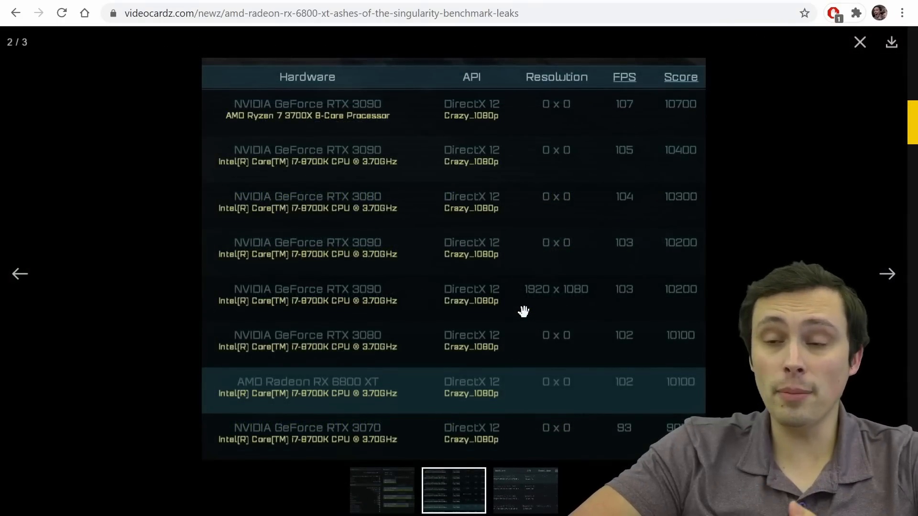
pyautogui.moveTo(334, 389)
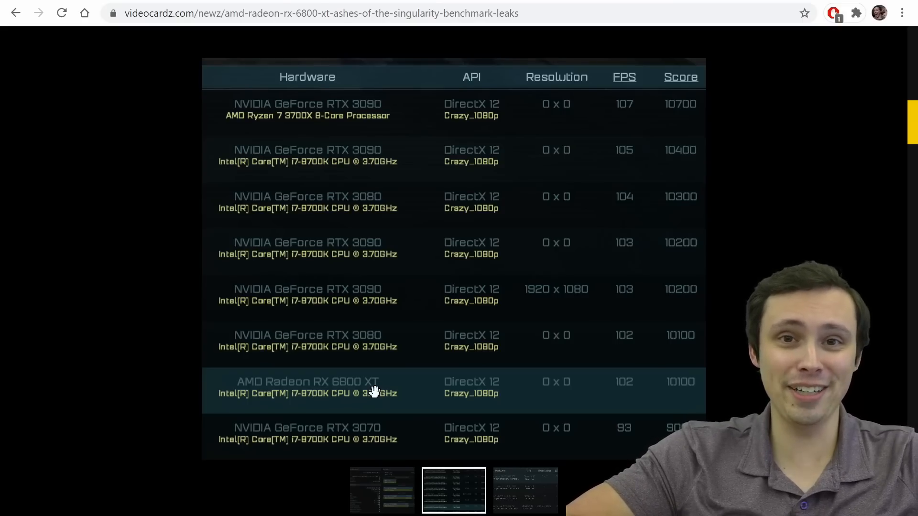
pyautogui.moveTo(501, 398)
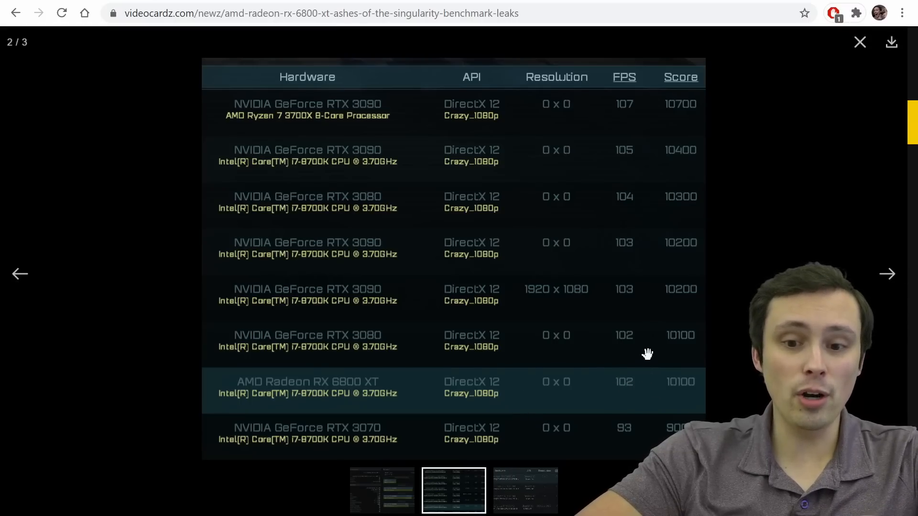
pyautogui.moveTo(539, 325)
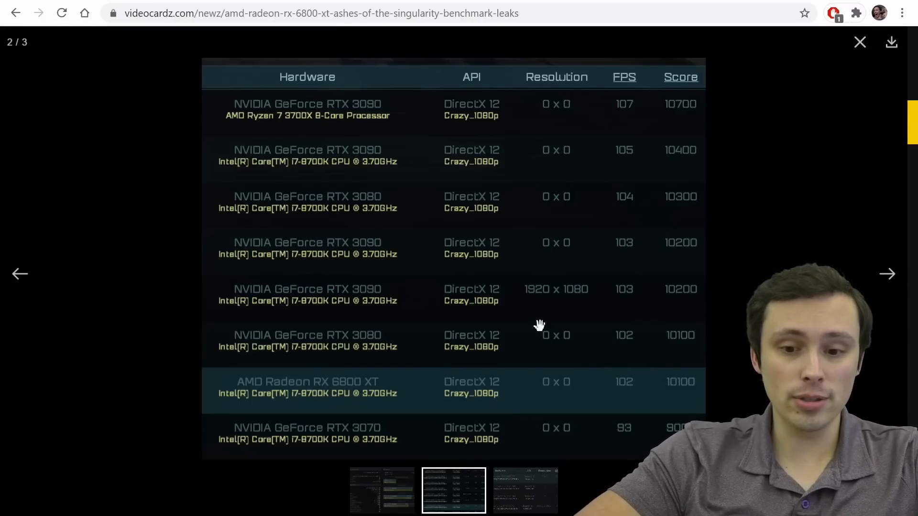
pyautogui.moveTo(328, 439)
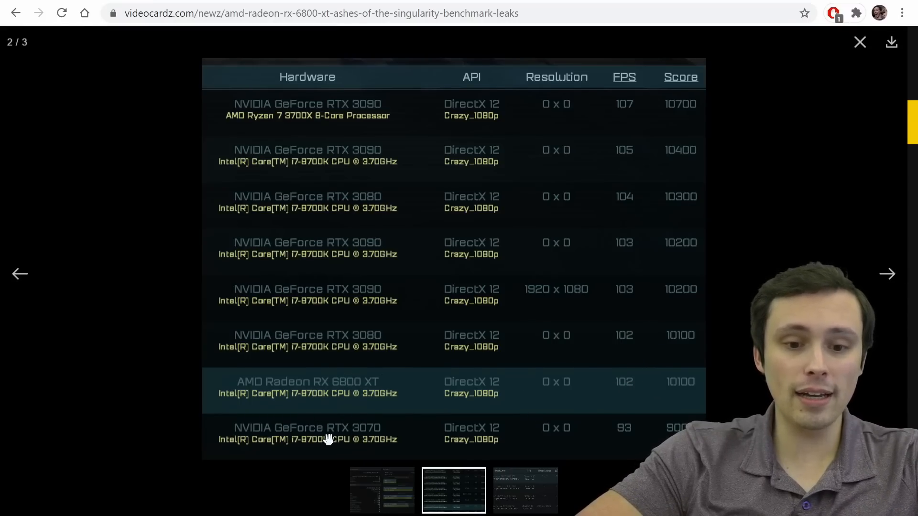
pyautogui.moveTo(348, 451)
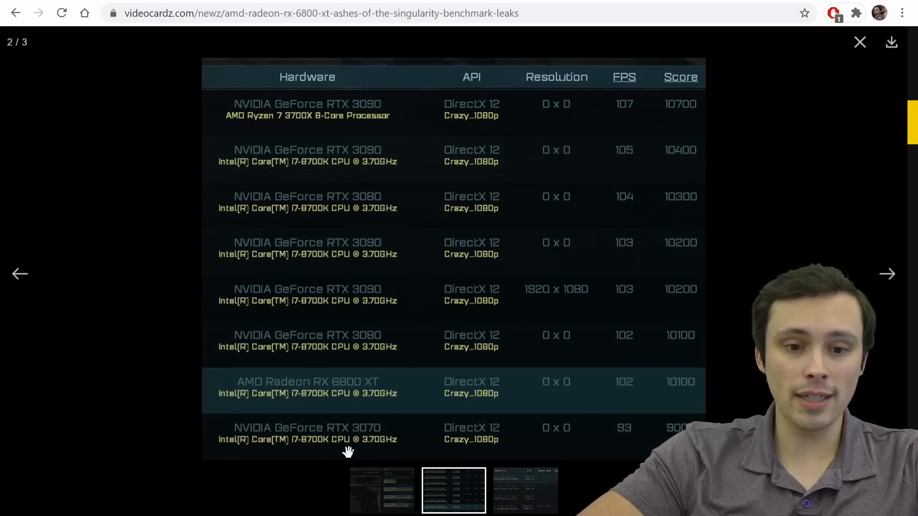
pyautogui.moveTo(368, 351)
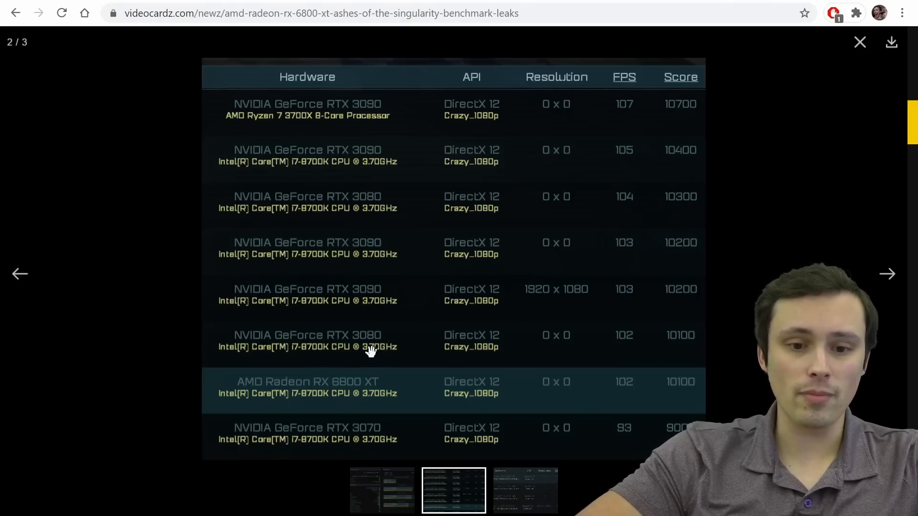
pyautogui.moveTo(372, 425)
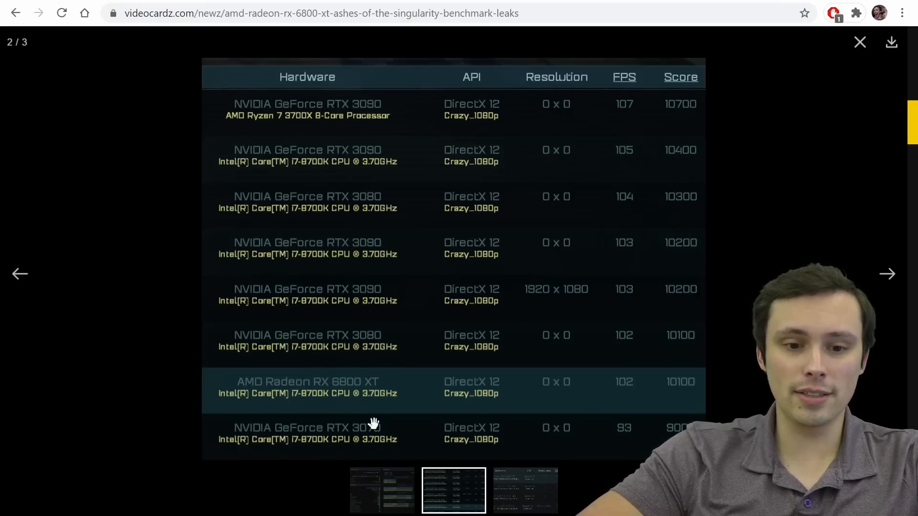
pyautogui.moveTo(363, 344)
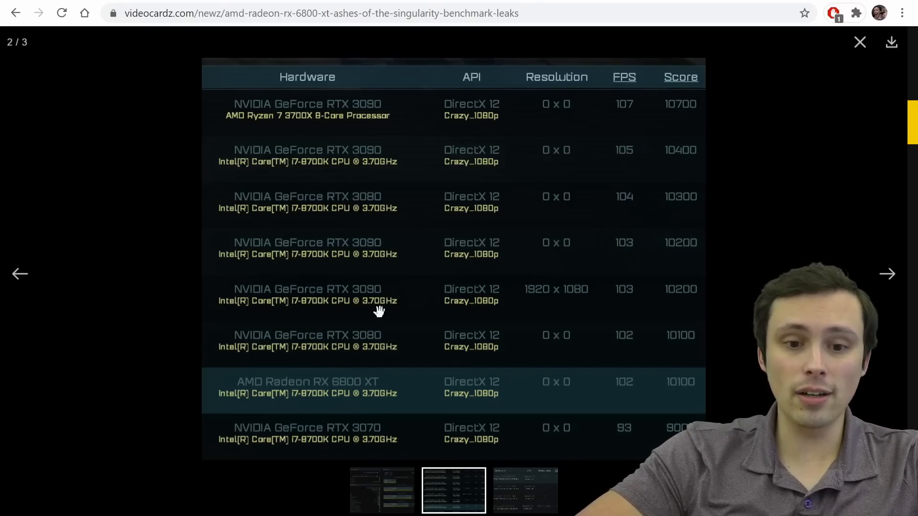
pyautogui.moveTo(642, 314)
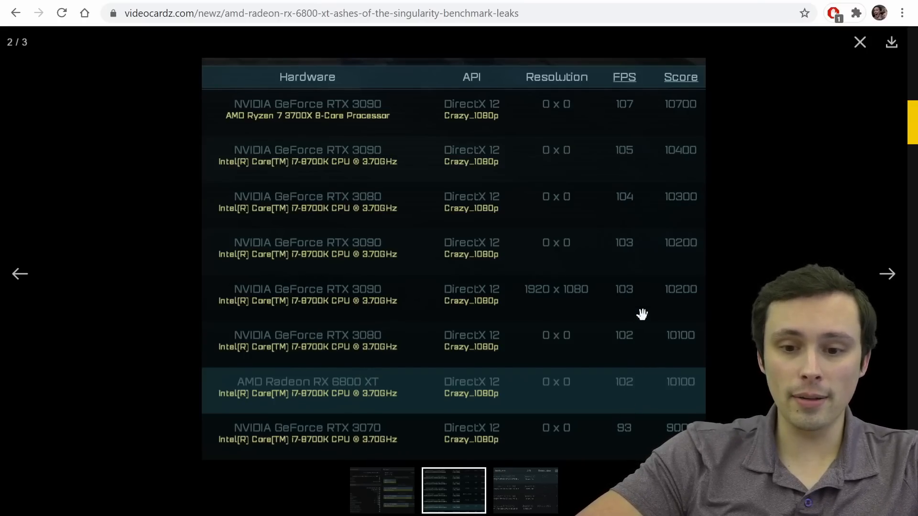
pyautogui.moveTo(628, 352)
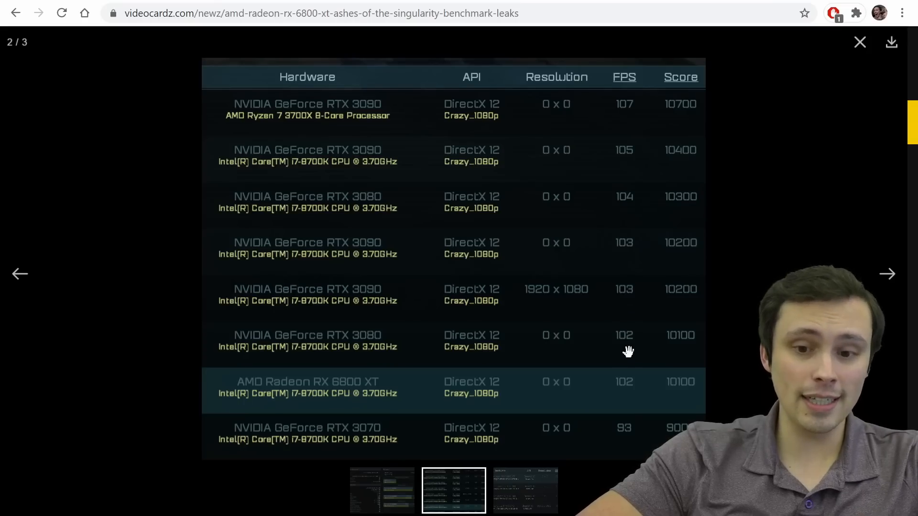
pyautogui.moveTo(616, 398)
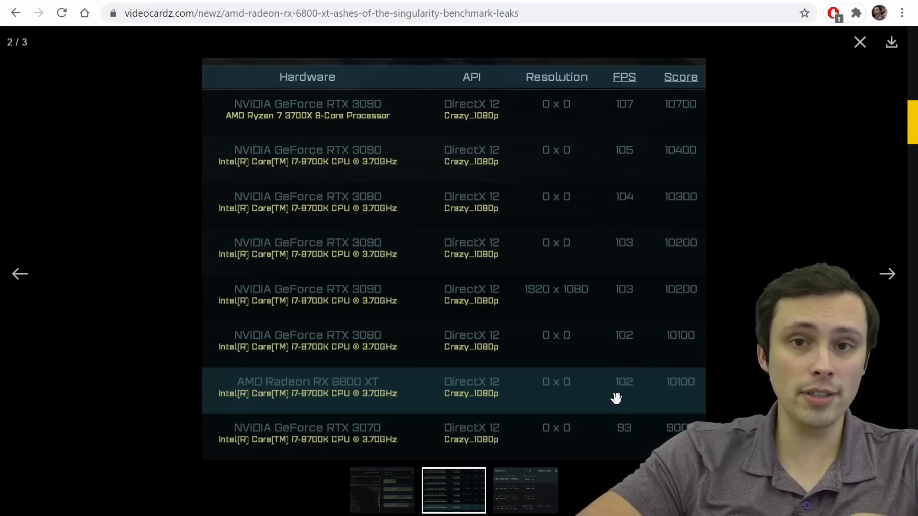
pyautogui.moveTo(641, 286)
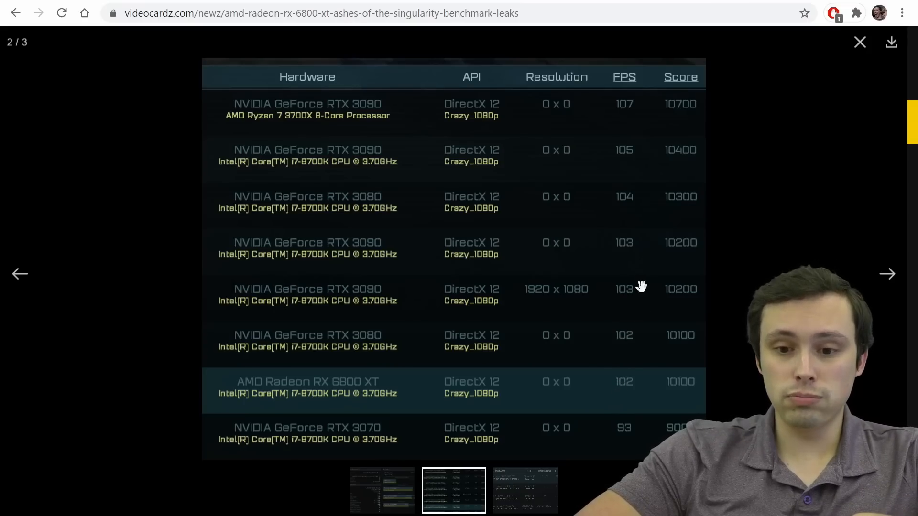
pyautogui.moveTo(641, 326)
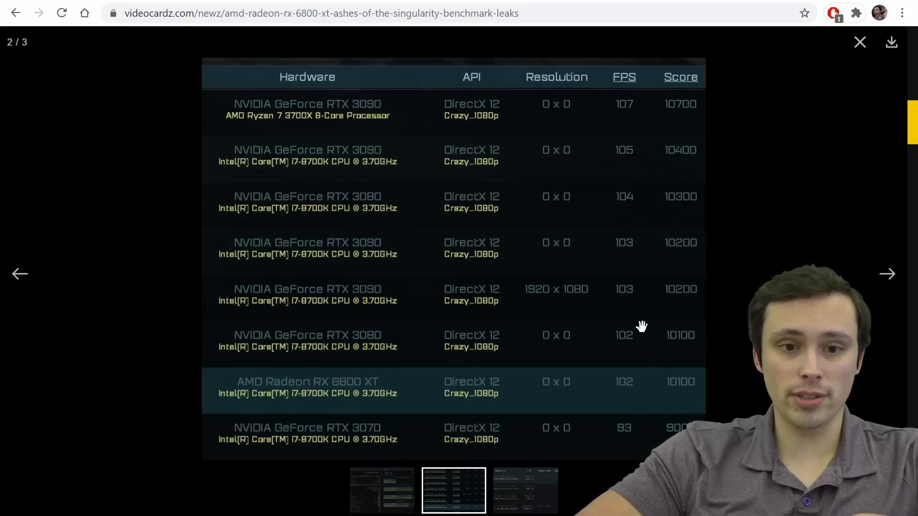
pyautogui.moveTo(363, 116)
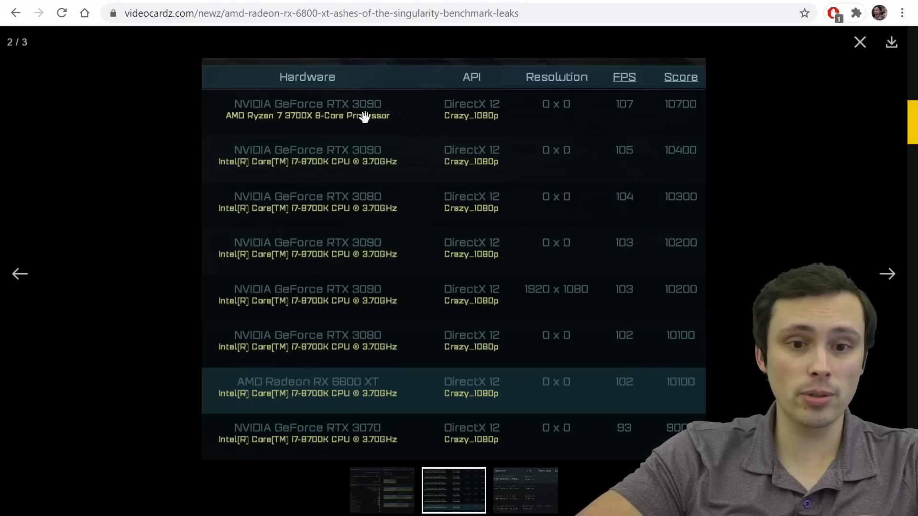
pyautogui.moveTo(398, 226)
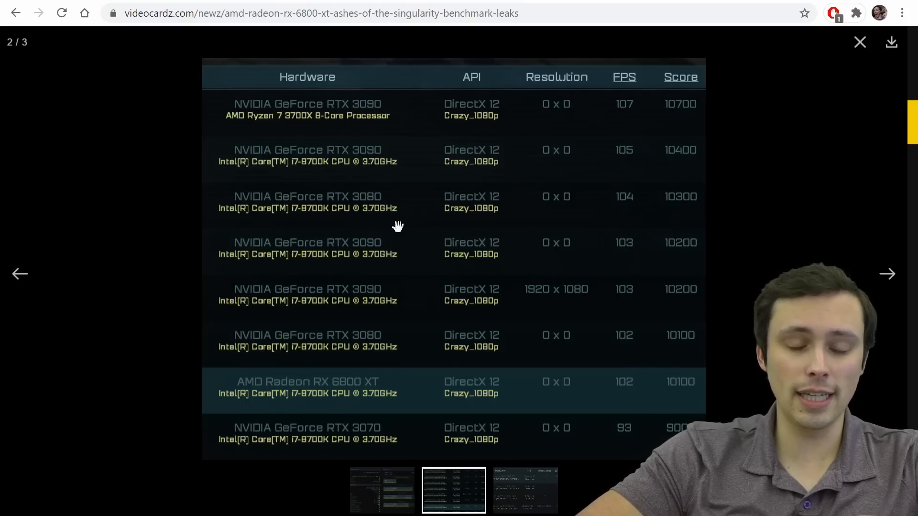
pyautogui.moveTo(714, 339)
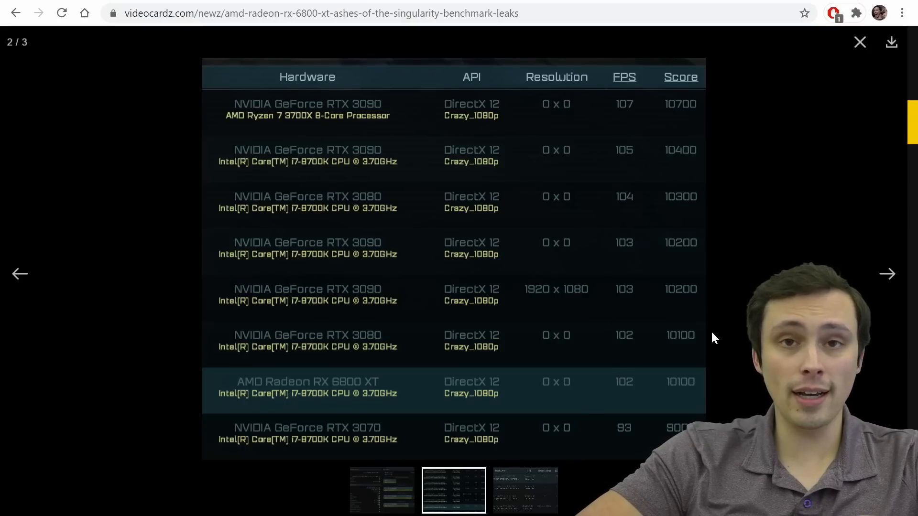
pyautogui.moveTo(541, 392)
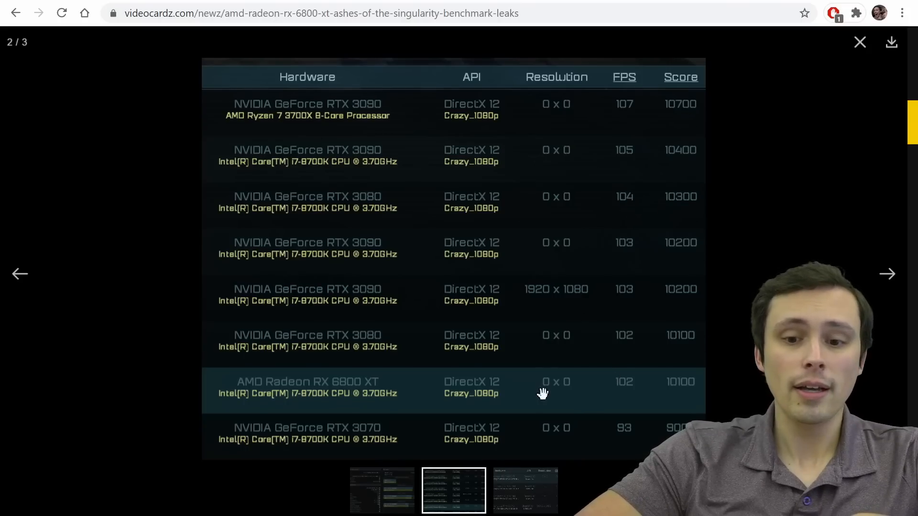
pyautogui.moveTo(367, 436)
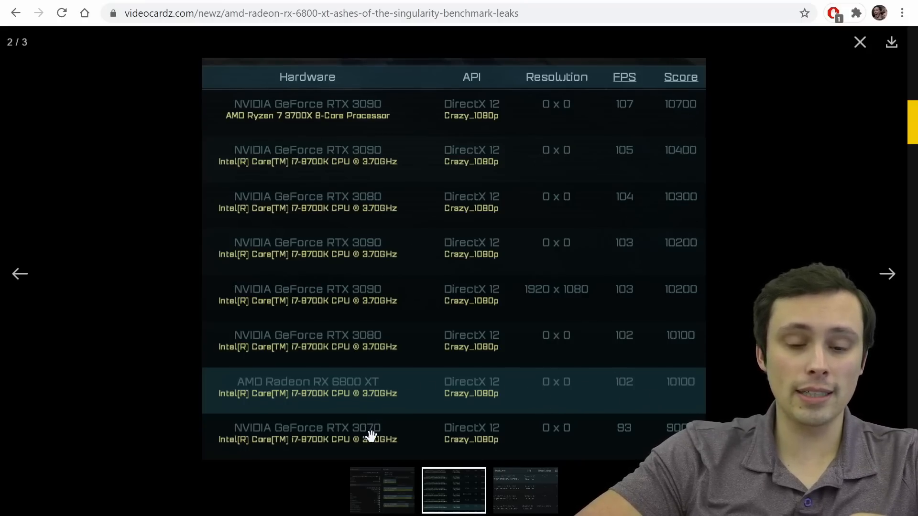
pyautogui.moveTo(485, 401)
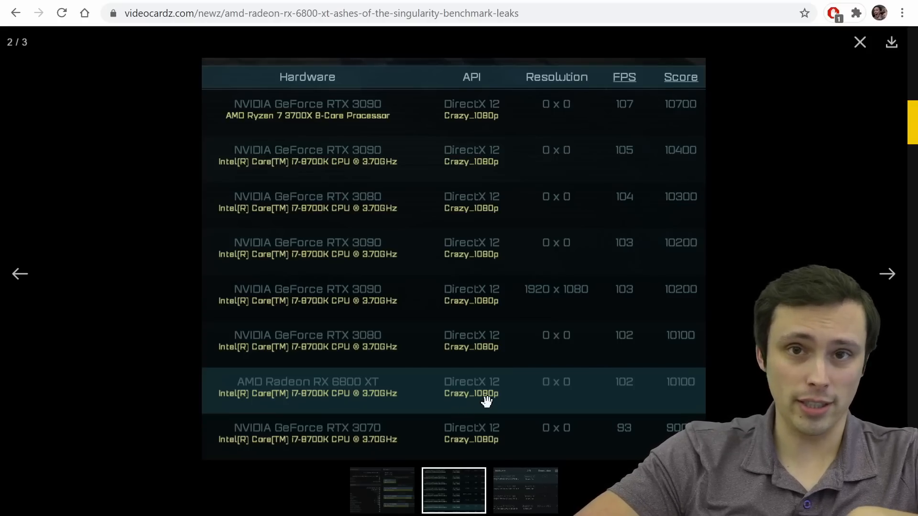
pyautogui.moveTo(547, 349)
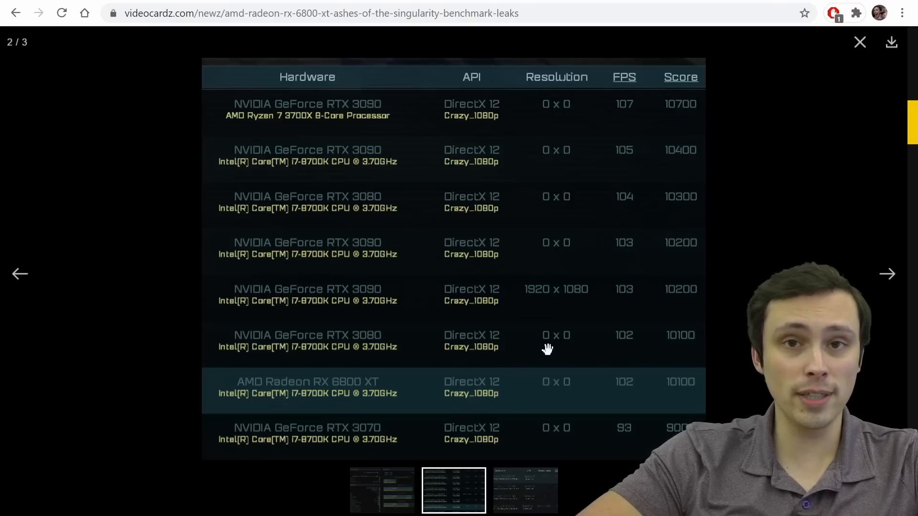
pyautogui.moveTo(617, 399)
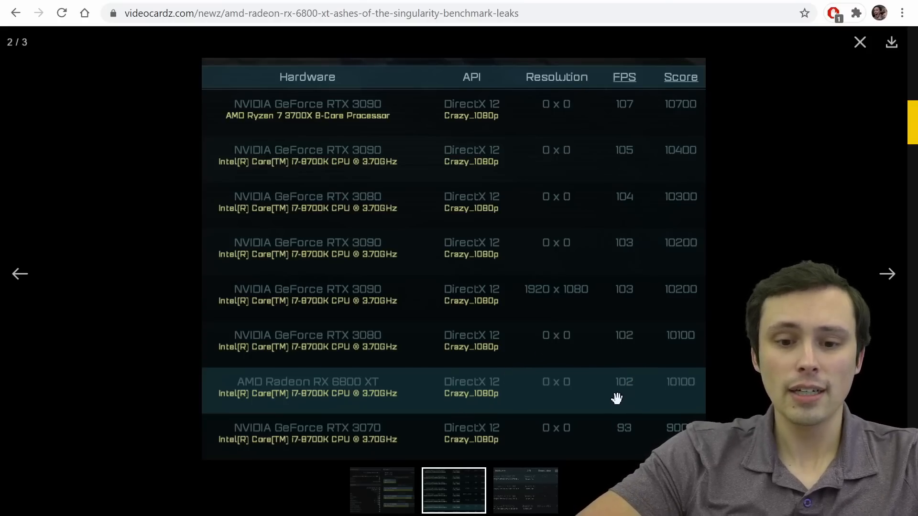
pyautogui.moveTo(737, 386)
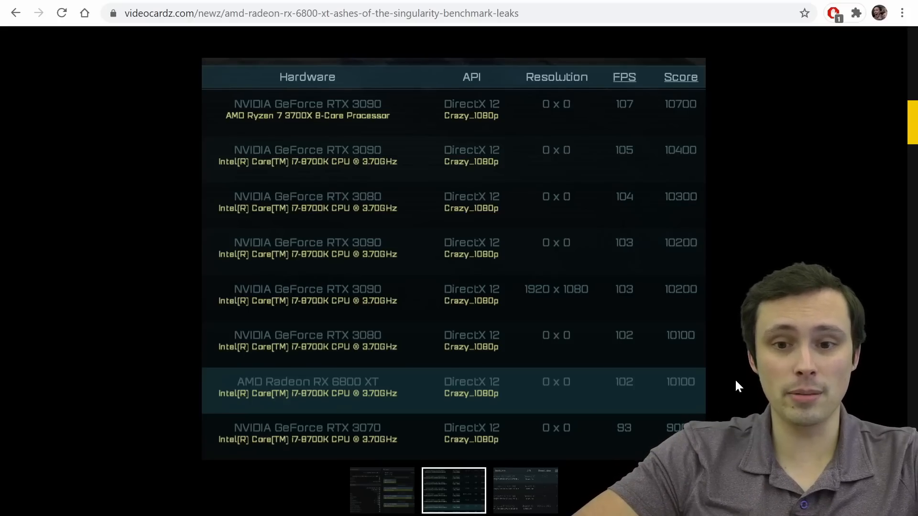
# Step: View image 2 of 3 in the benchmark gallery, the Crazy_1080p leaderboard
pyautogui.click(453, 490)
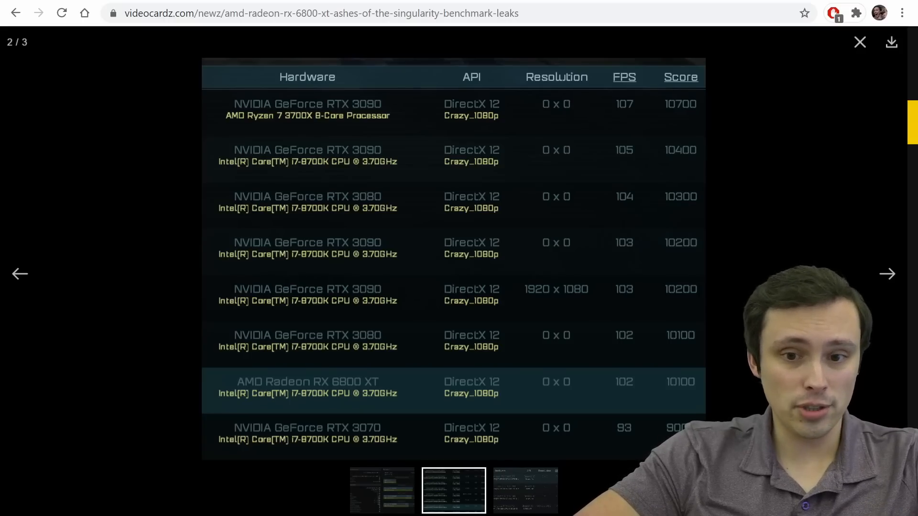
pyautogui.moveTo(740, 408)
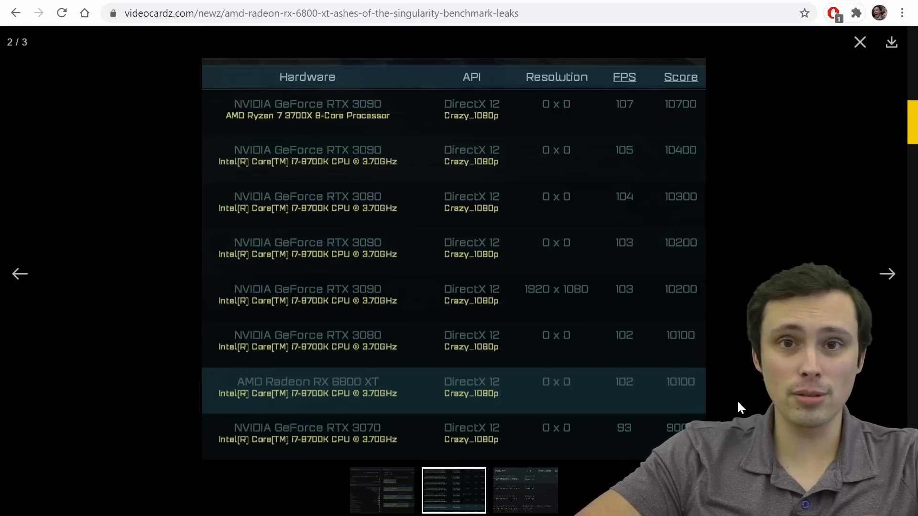
pyautogui.moveTo(606, 486)
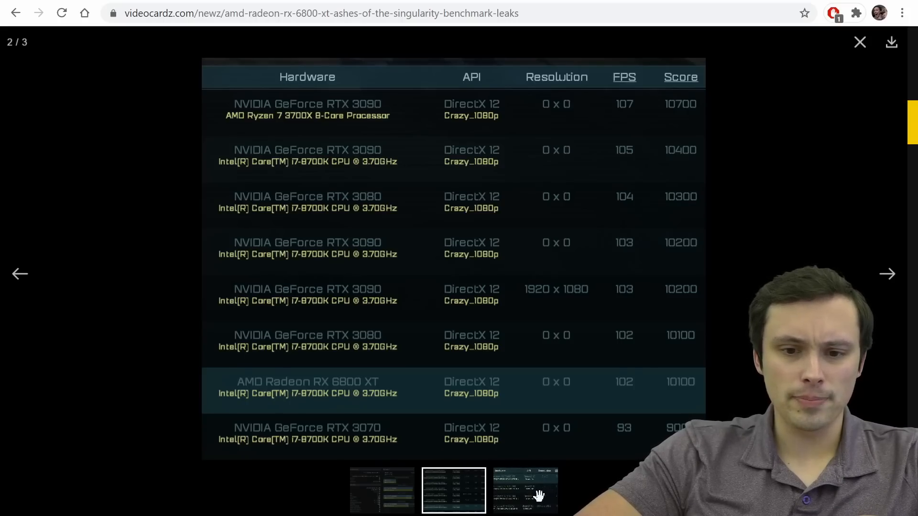
pyautogui.moveTo(574, 80)
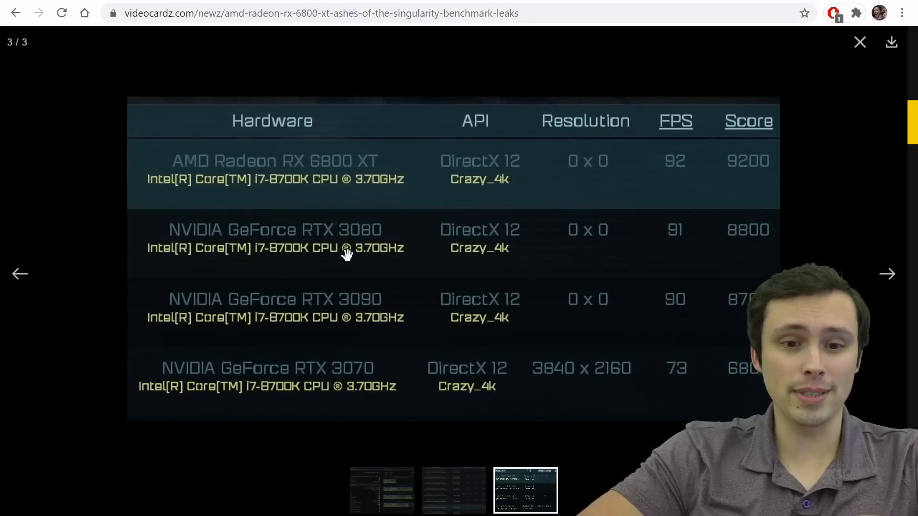
pyautogui.moveTo(526, 75)
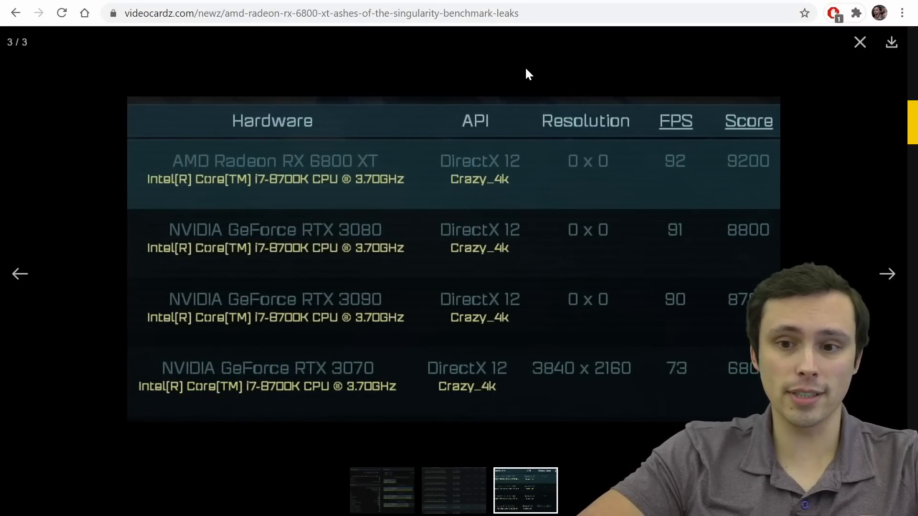
pyautogui.moveTo(379, 328)
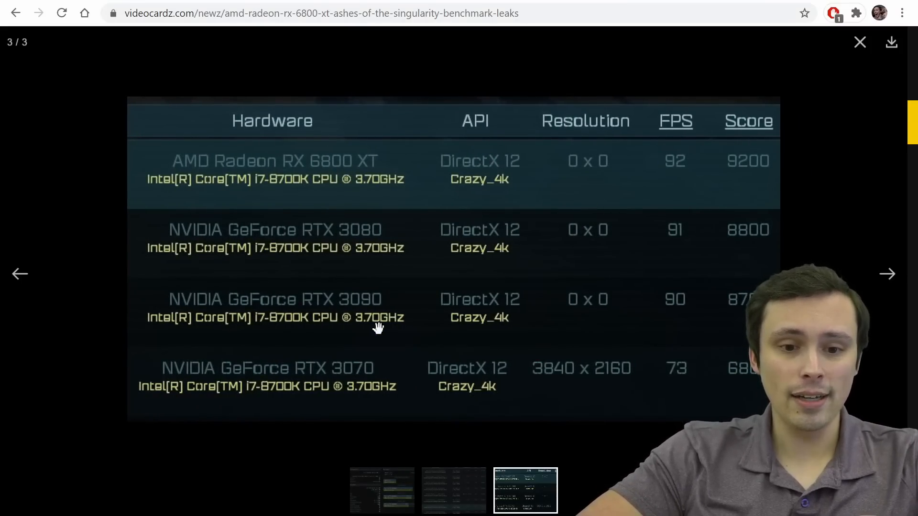
pyautogui.moveTo(389, 177)
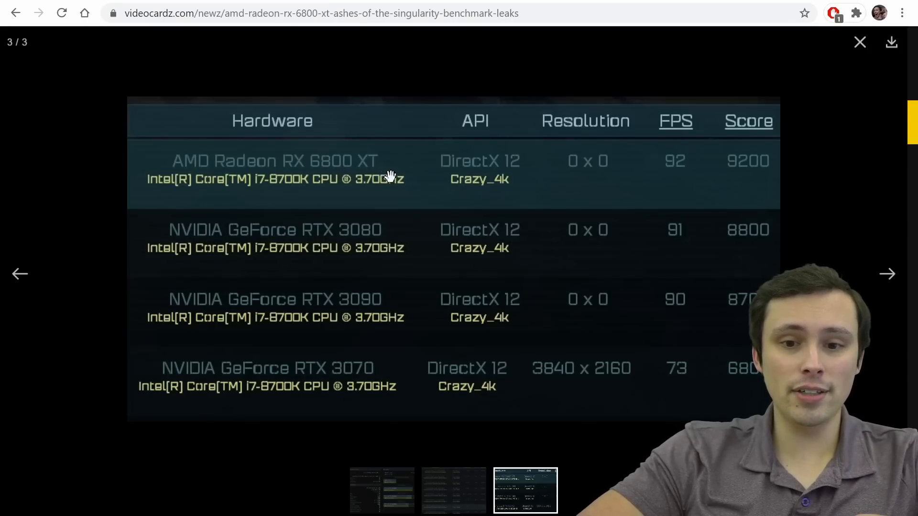
pyautogui.moveTo(683, 261)
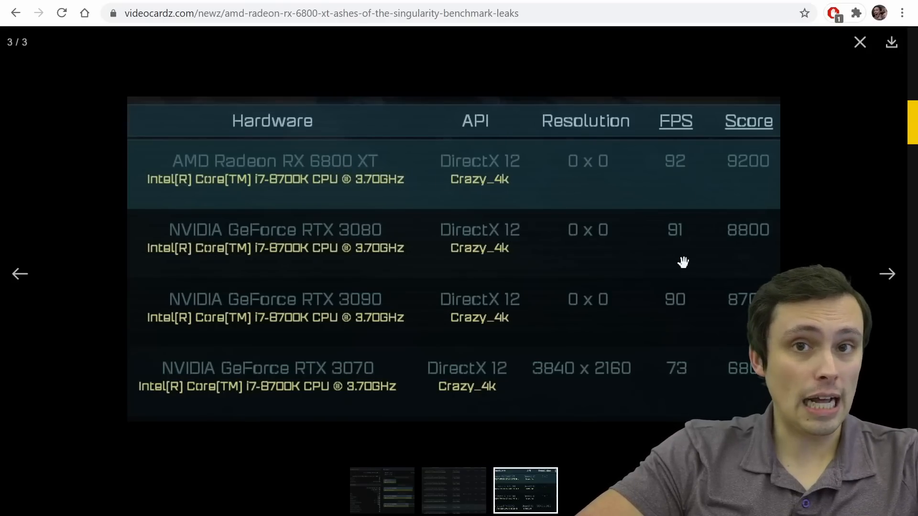
pyautogui.moveTo(329, 244)
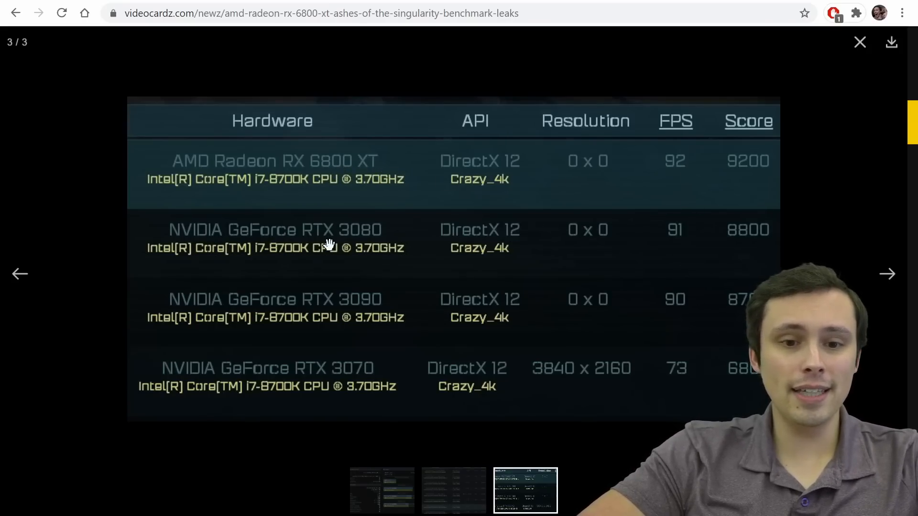
pyautogui.moveTo(386, 186)
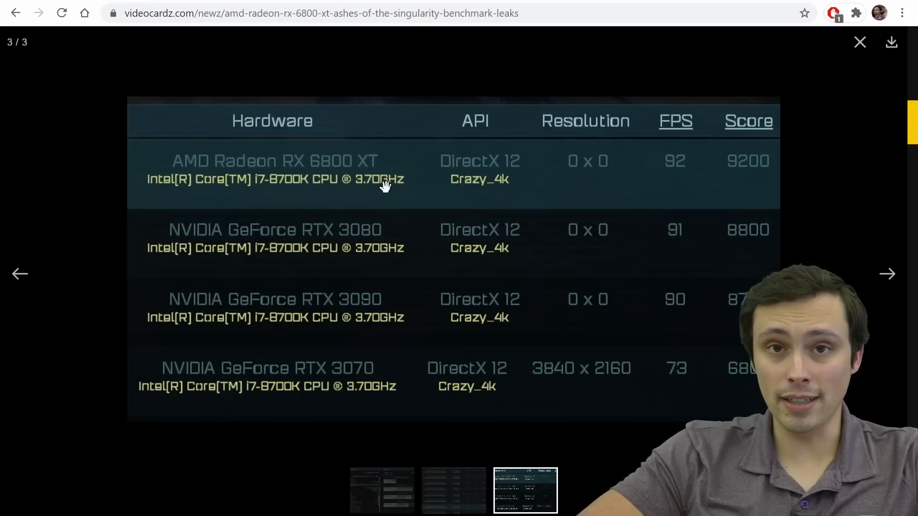
pyautogui.moveTo(682, 162)
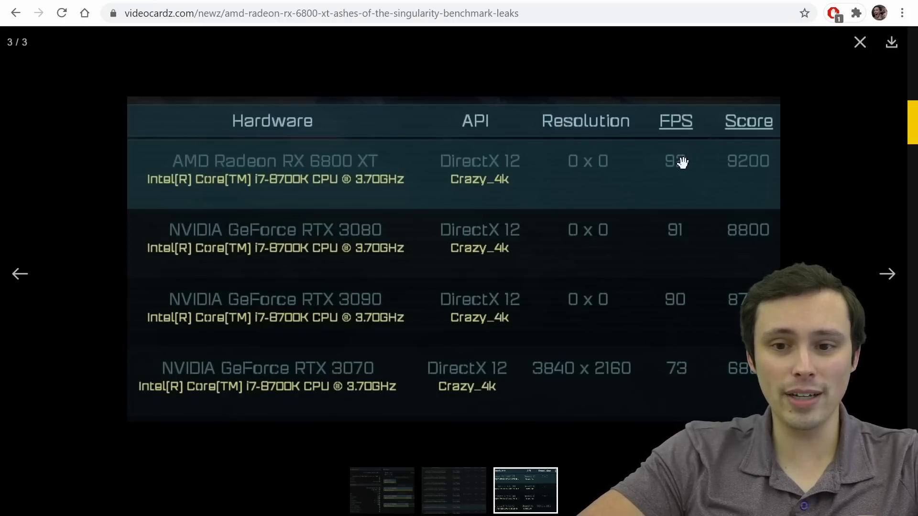
pyautogui.moveTo(644, 164)
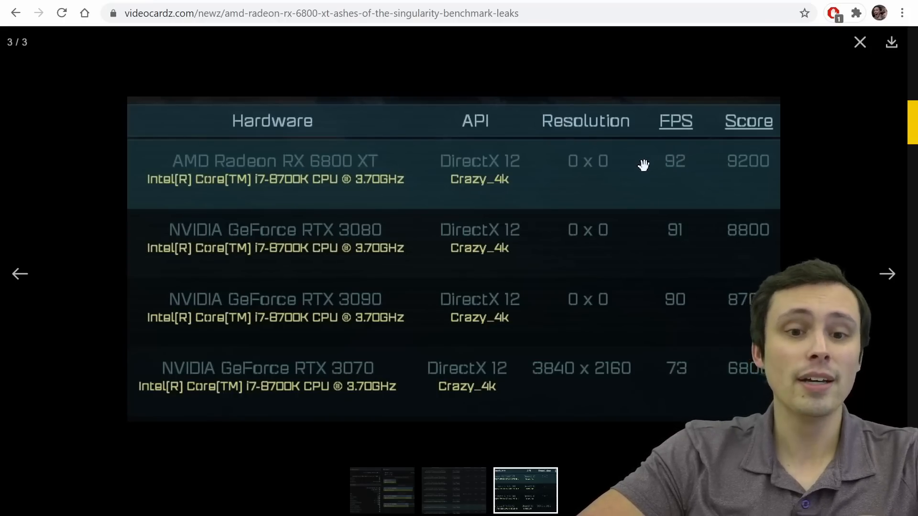
pyautogui.moveTo(682, 313)
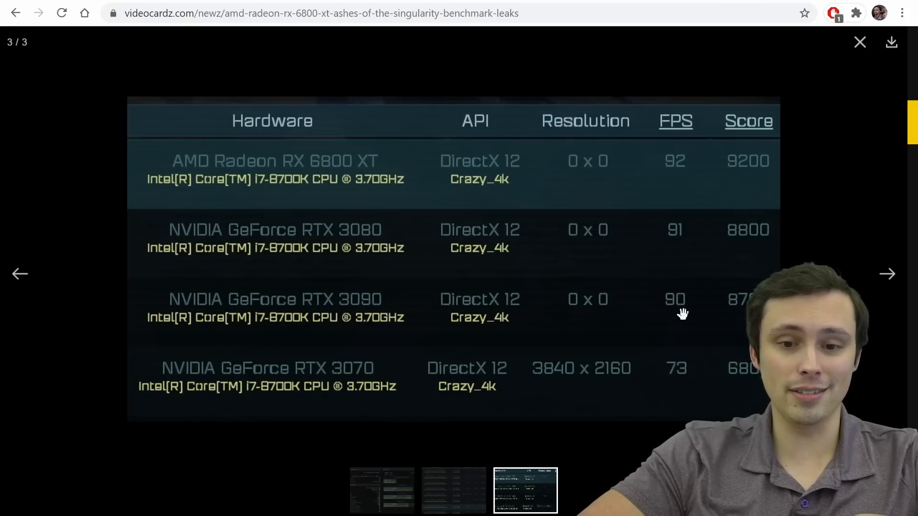
pyautogui.moveTo(709, 298)
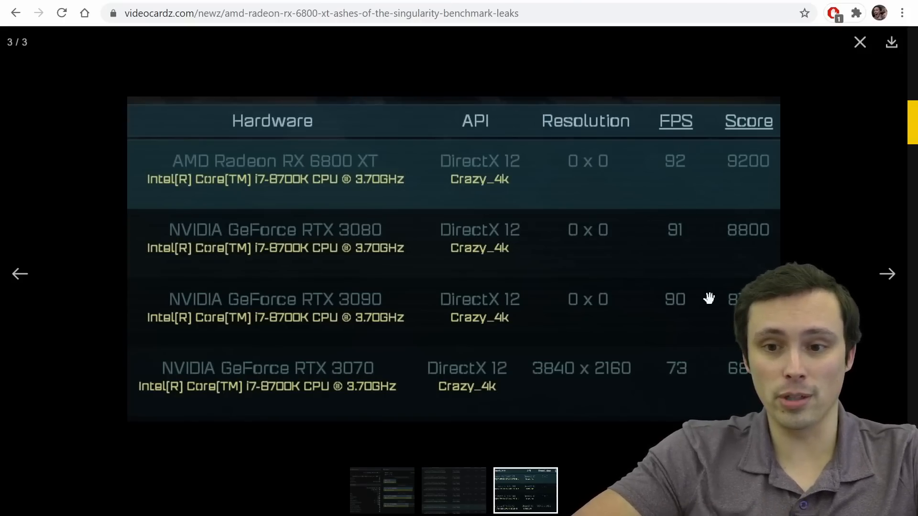
pyautogui.moveTo(500, 165)
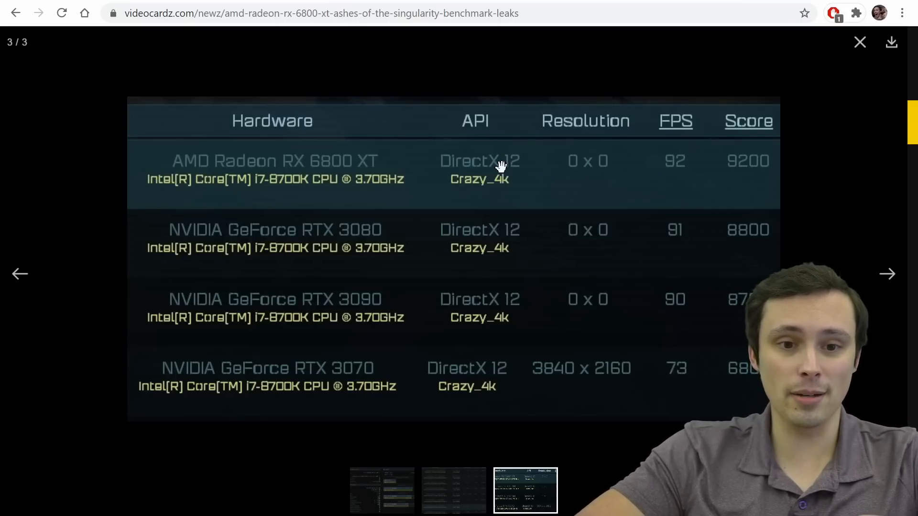
pyautogui.moveTo(467, 340)
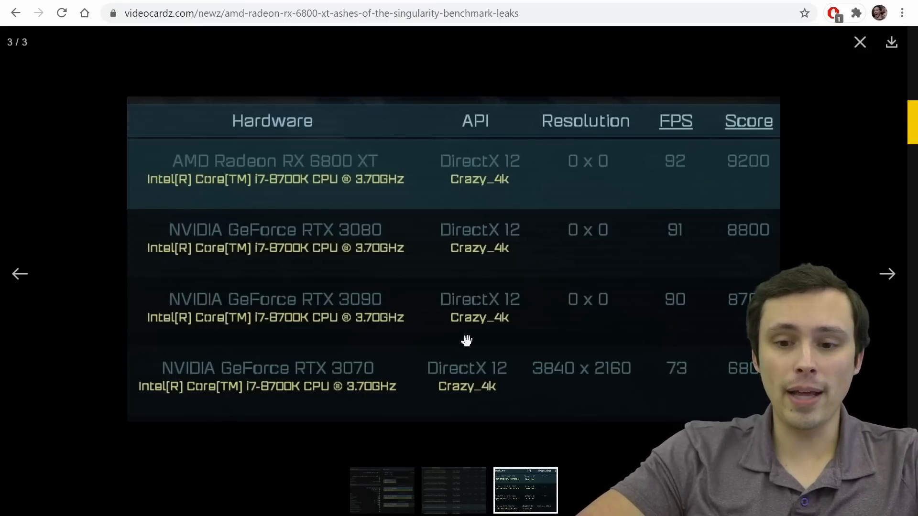
pyautogui.moveTo(470, 367)
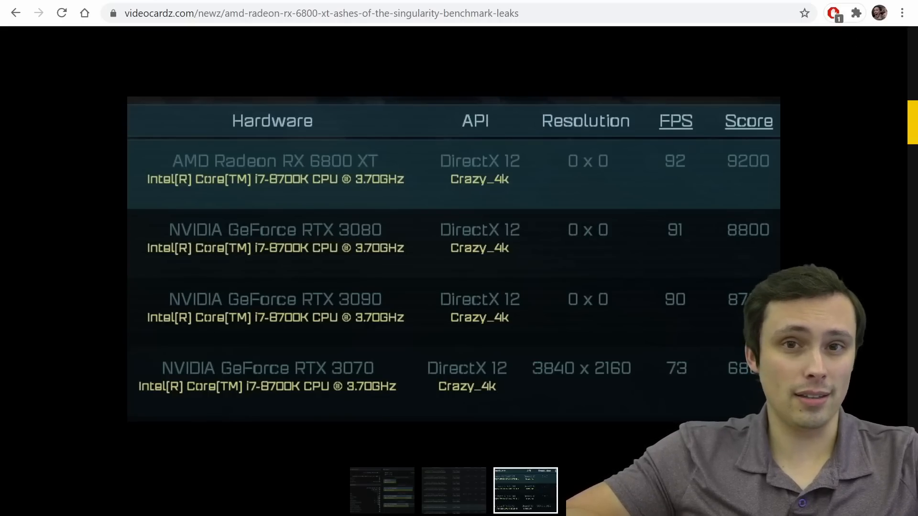
pyautogui.moveTo(651, 90)
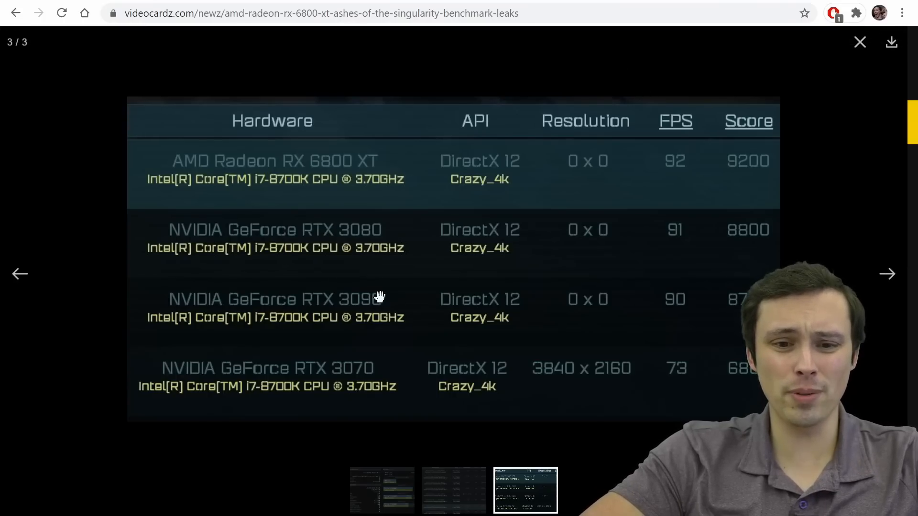
pyautogui.moveTo(375, 250)
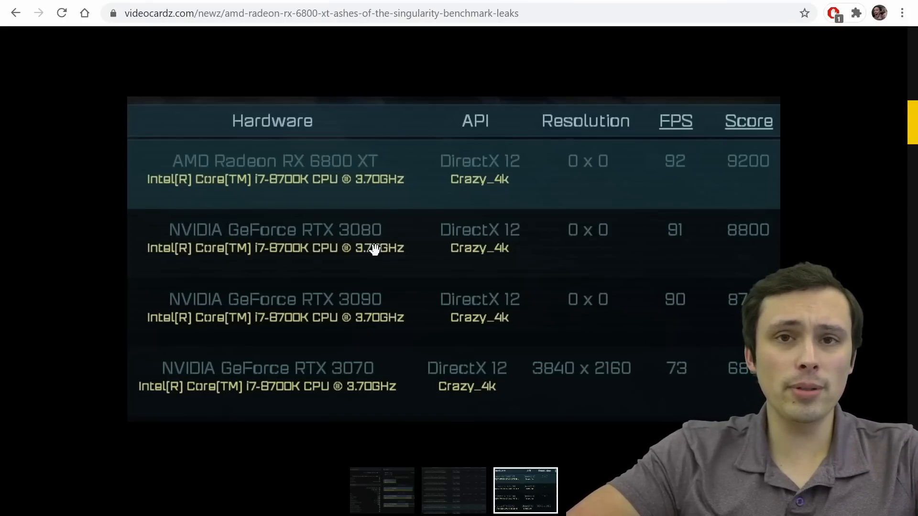
pyautogui.moveTo(366, 225)
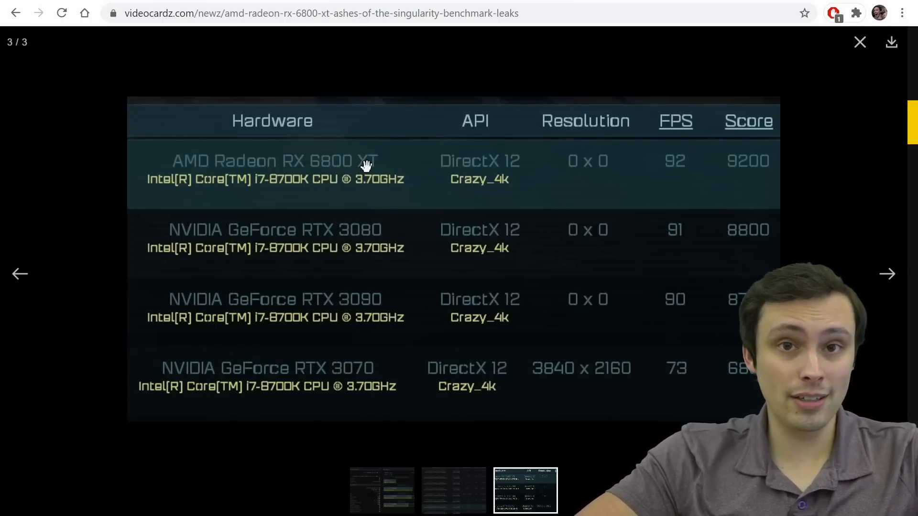
pyautogui.moveTo(392, 174)
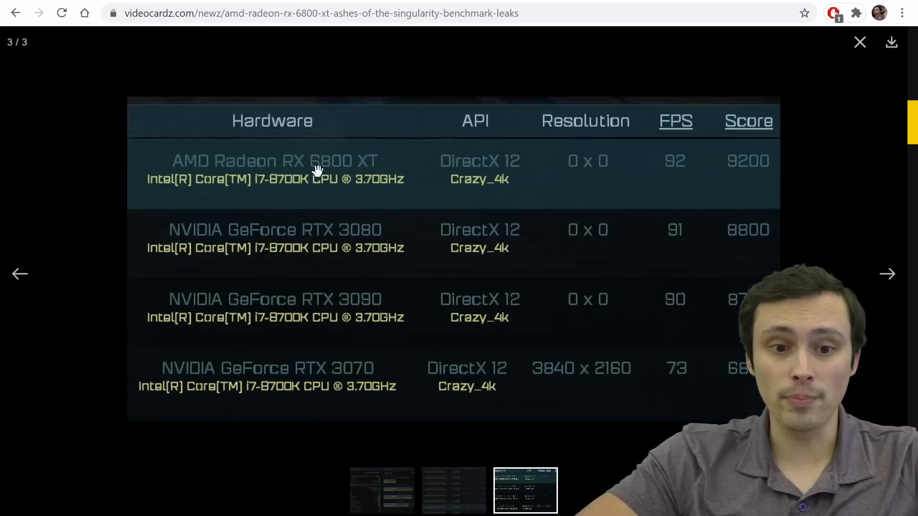
pyautogui.moveTo(383, 178)
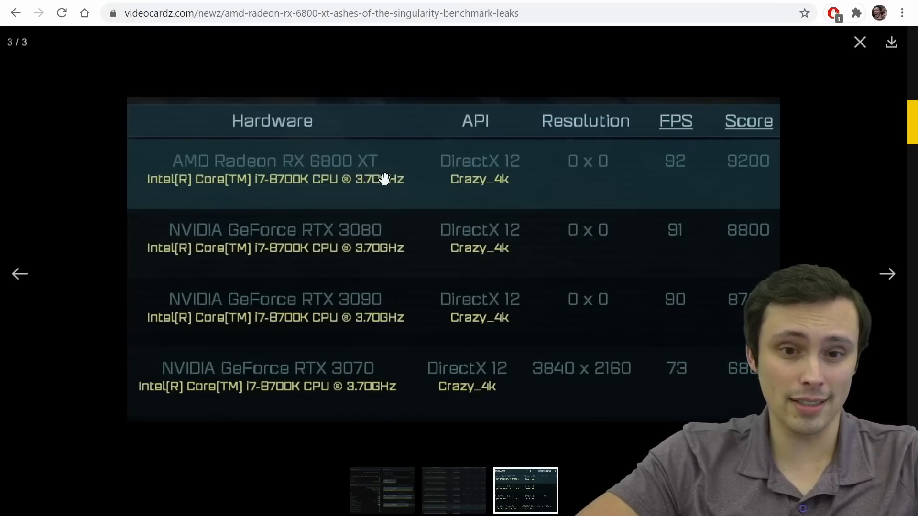
pyautogui.moveTo(385, 244)
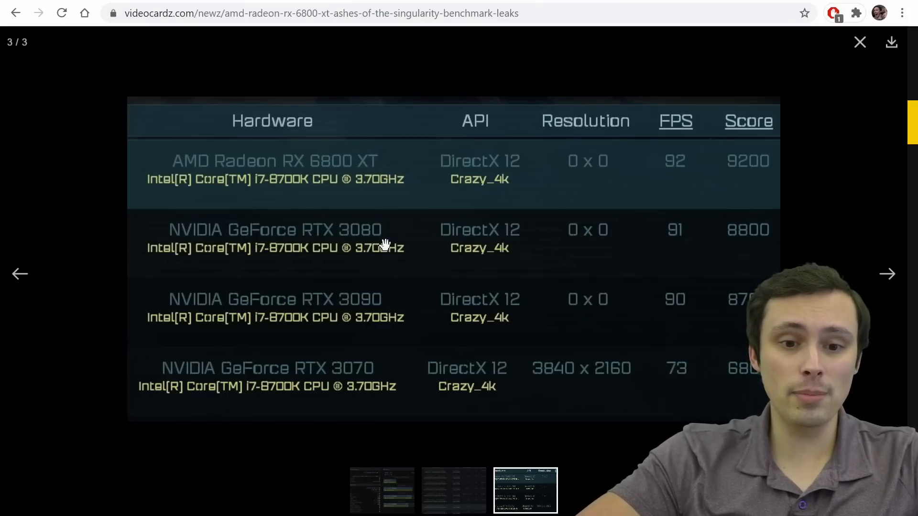
pyautogui.moveTo(205, 313)
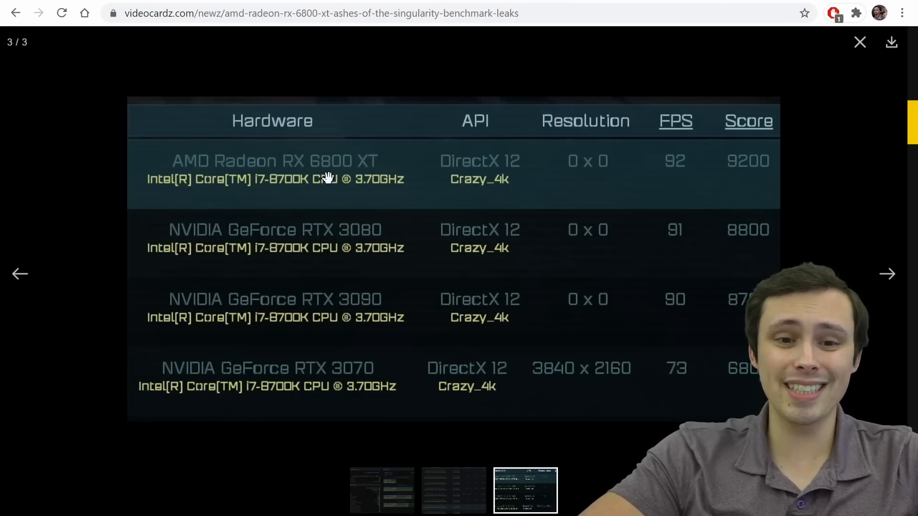
pyautogui.moveTo(392, 179)
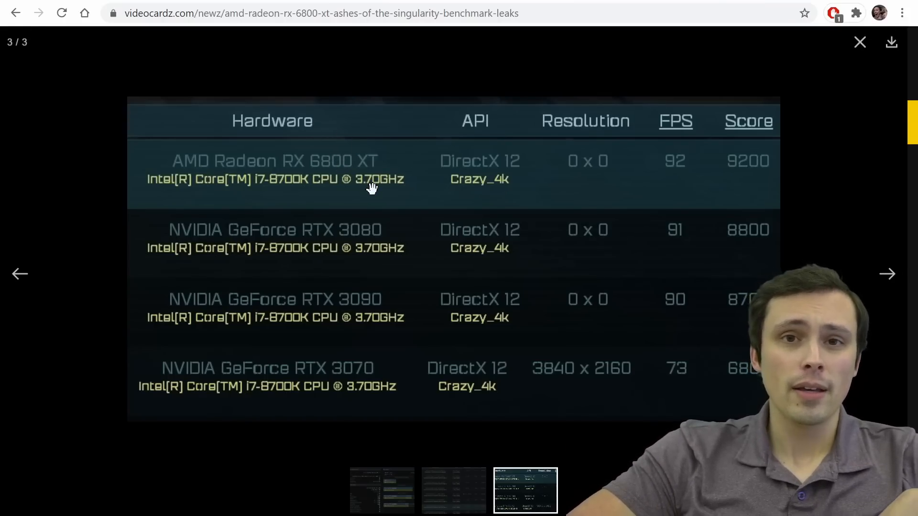
pyautogui.moveTo(324, 164)
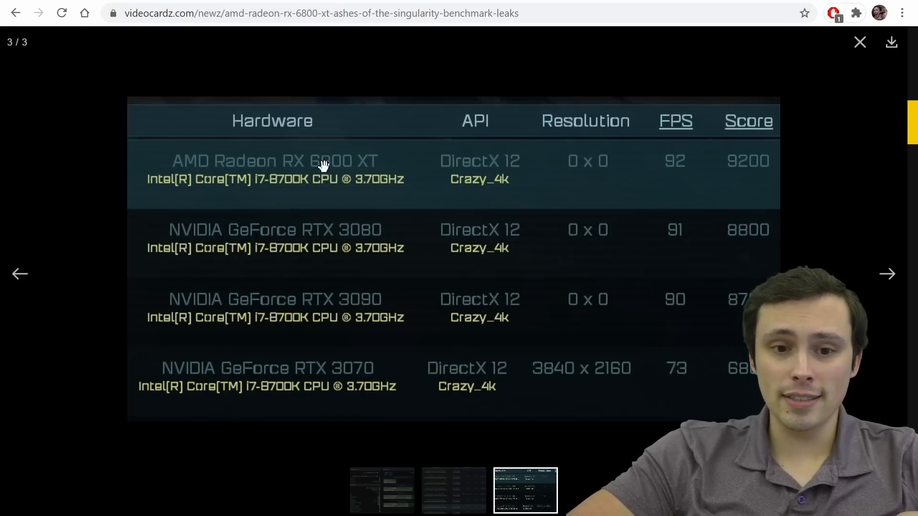
pyautogui.moveTo(388, 205)
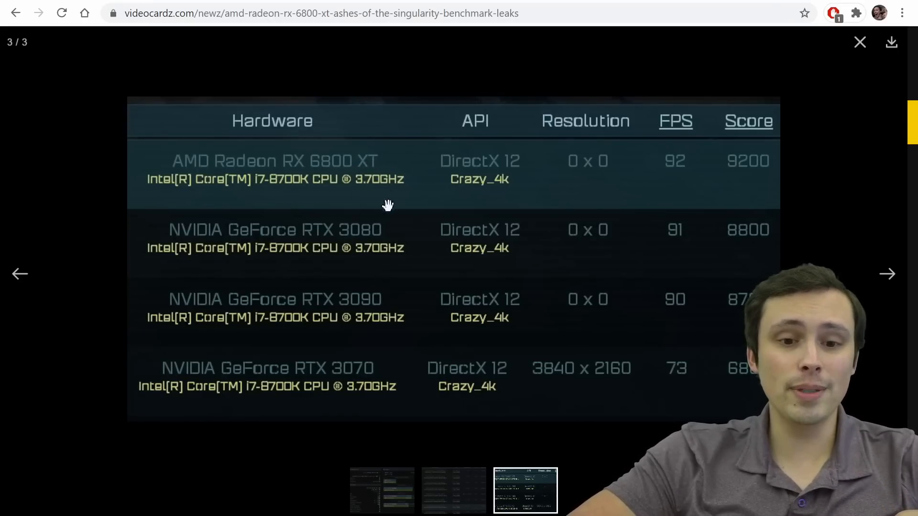
pyautogui.moveTo(392, 246)
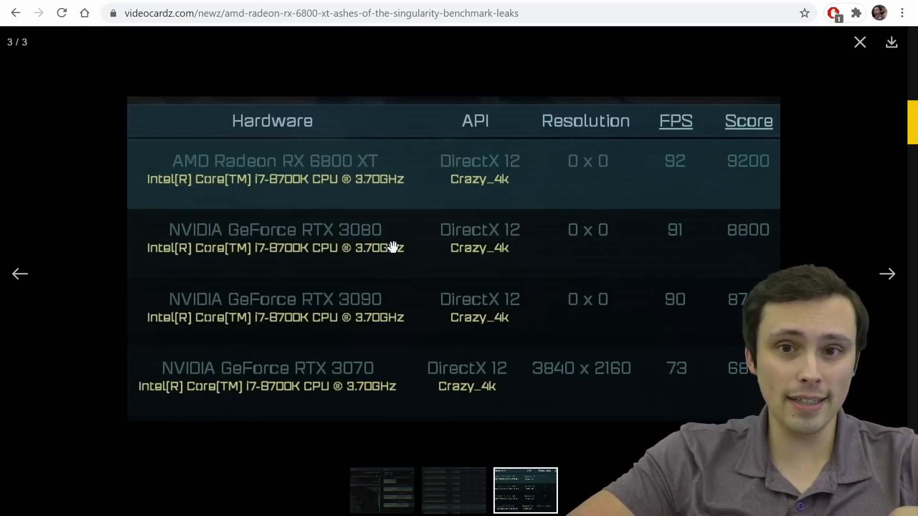
pyautogui.moveTo(541, 220)
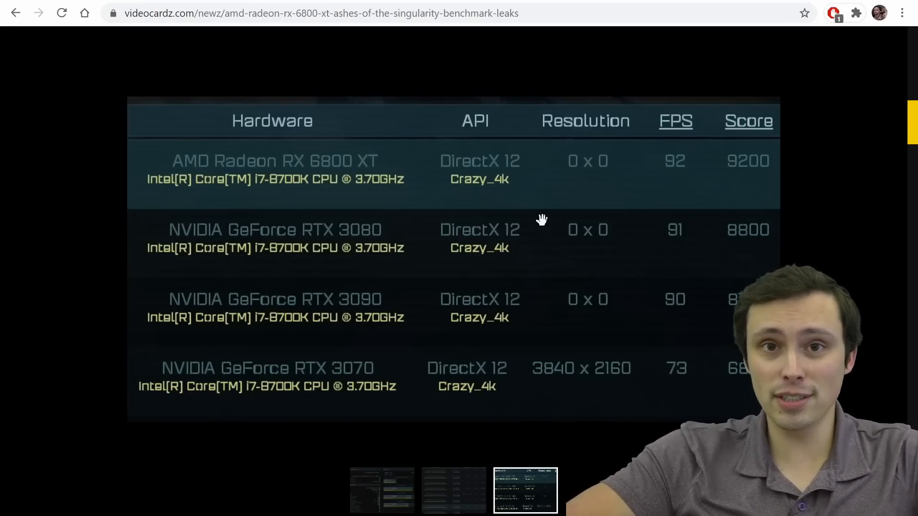
# Step: Open the Hardware Unboxed launch stock article and highlight the quote attribution
pyautogui.click(525, 490)
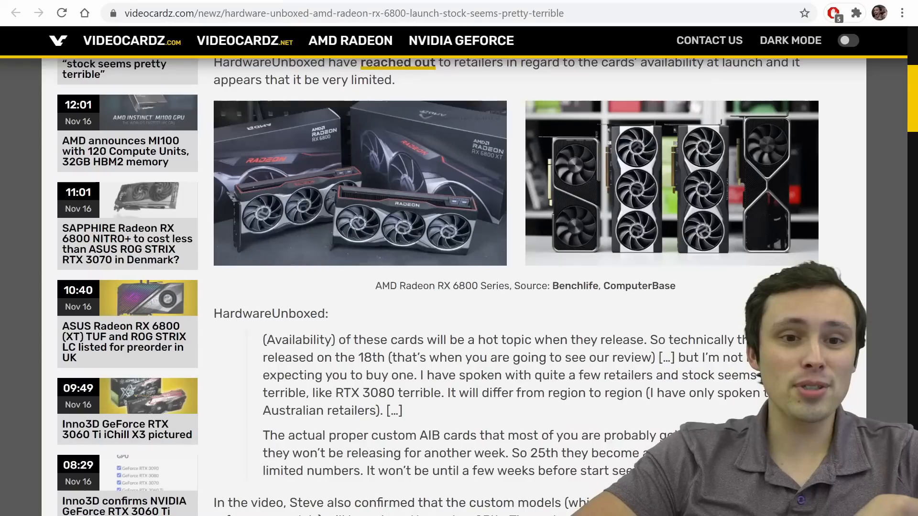
pyautogui.scroll(-3)
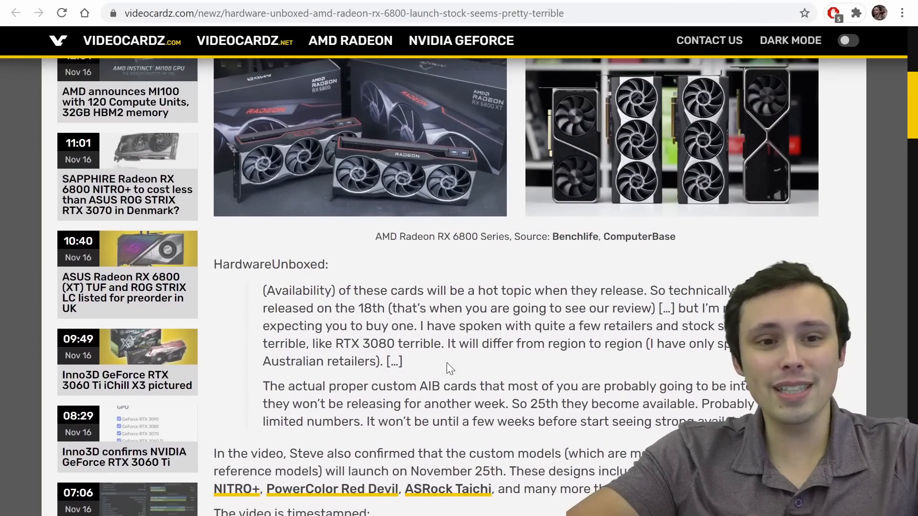
pyautogui.scroll(3)
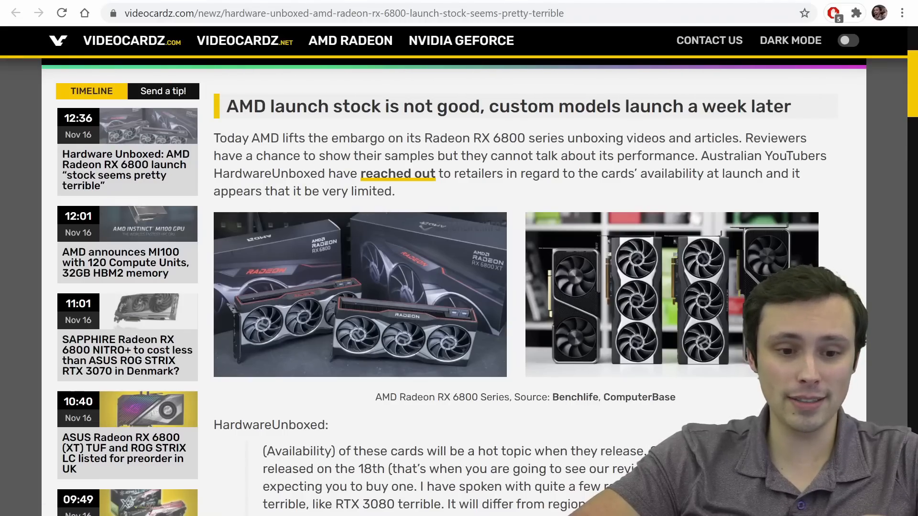
pyautogui.doubleClick(270, 425)
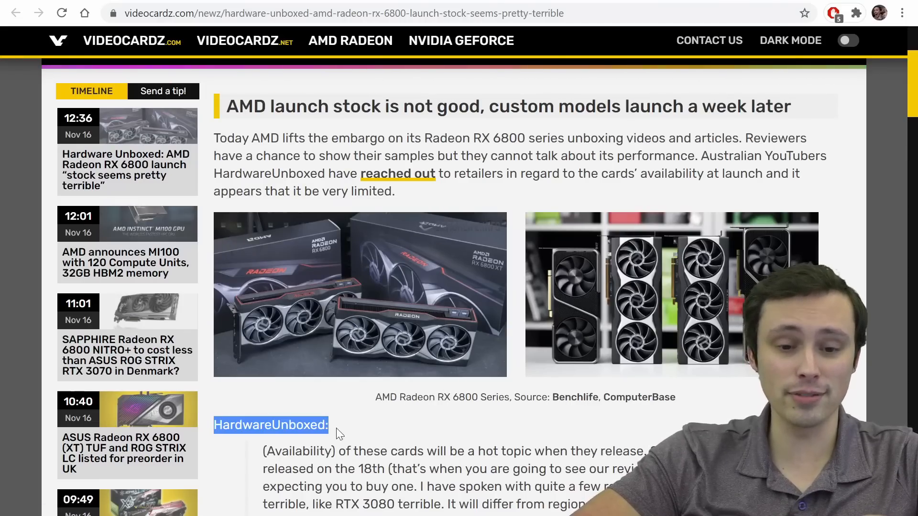
pyautogui.scroll(-3)
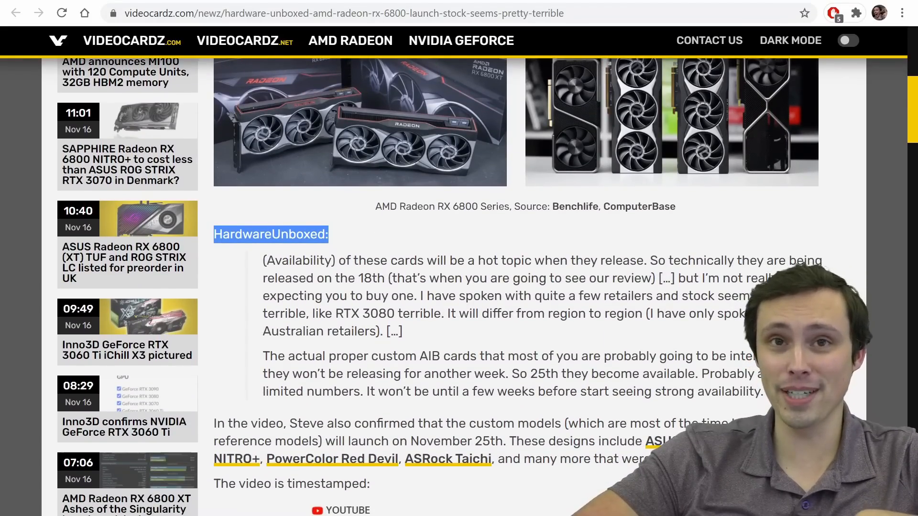
pyautogui.click(334, 251)
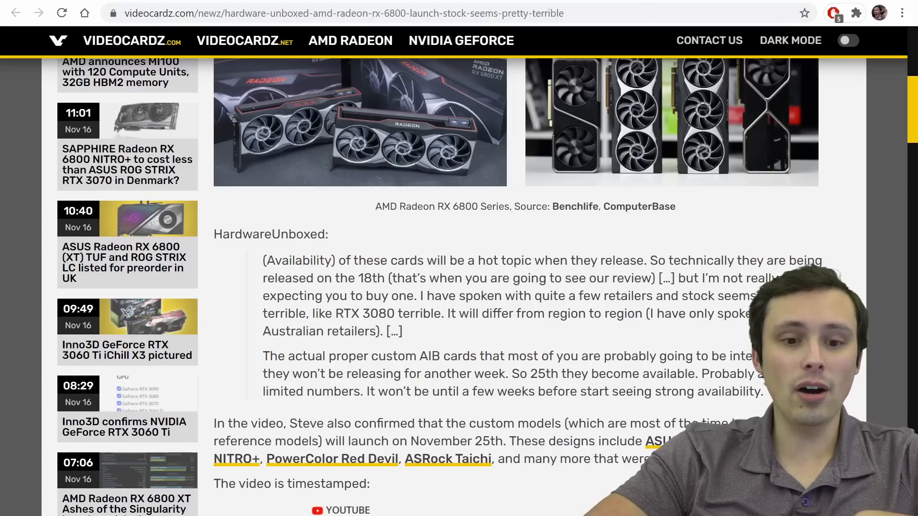
# Step: Highlight 'Australian retailers' in the quote, then open the Sapphire NITRO+ Denmark pricing article
pyautogui.doubleClick(320, 331)
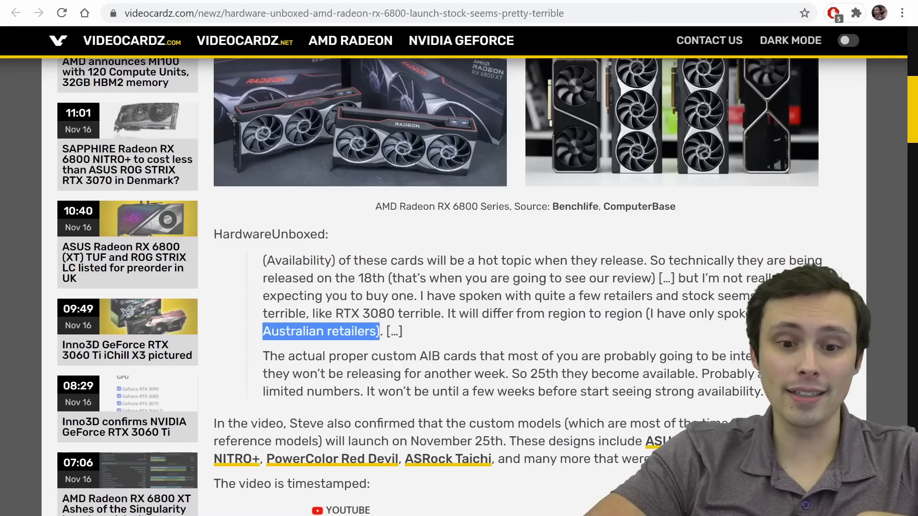
pyautogui.doubleClick(365, 313)
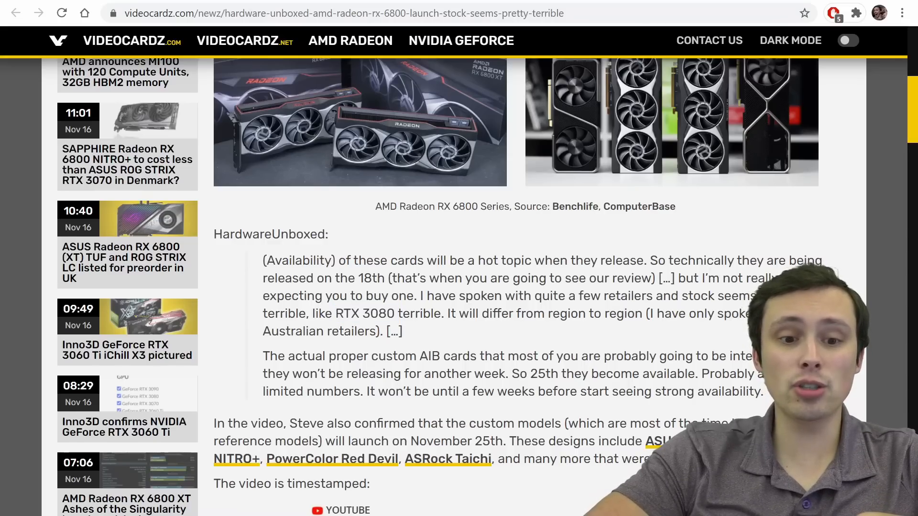
pyautogui.doubleClick(319, 331)
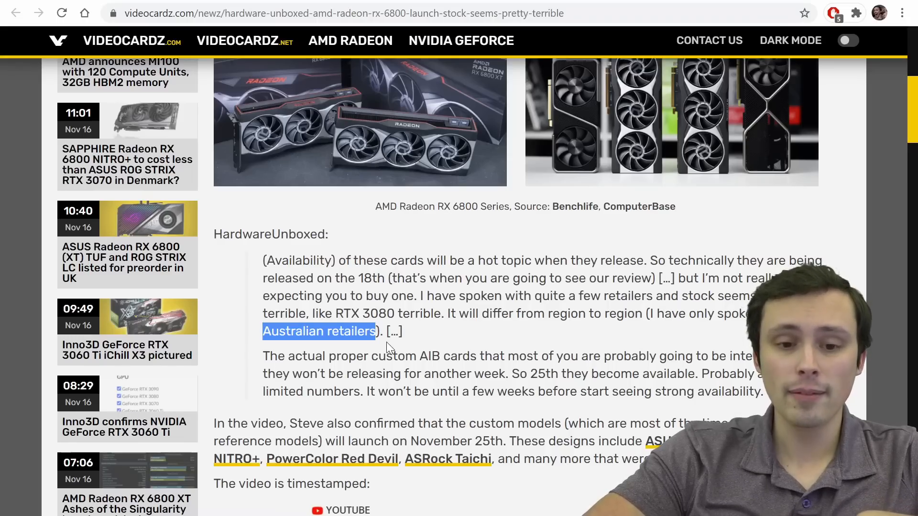
pyautogui.moveTo(378, 348)
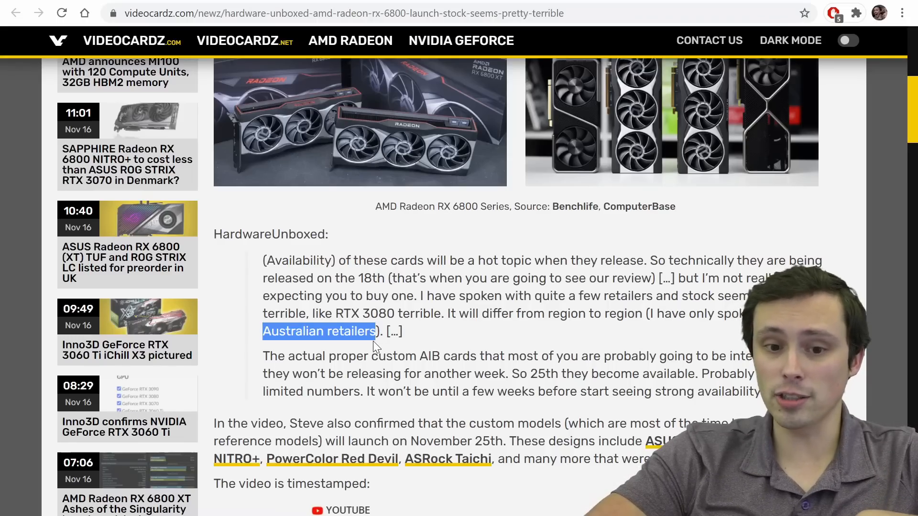
pyautogui.moveTo(445, 328)
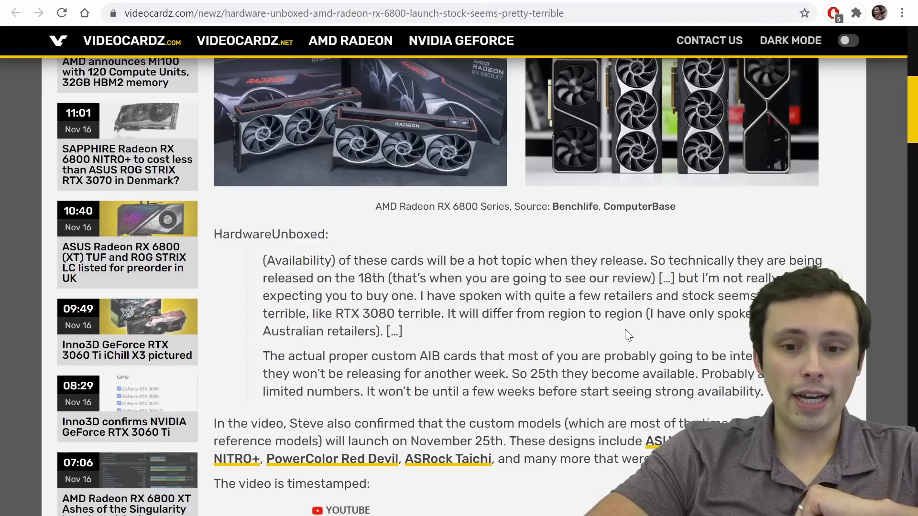
pyautogui.scroll(-3)
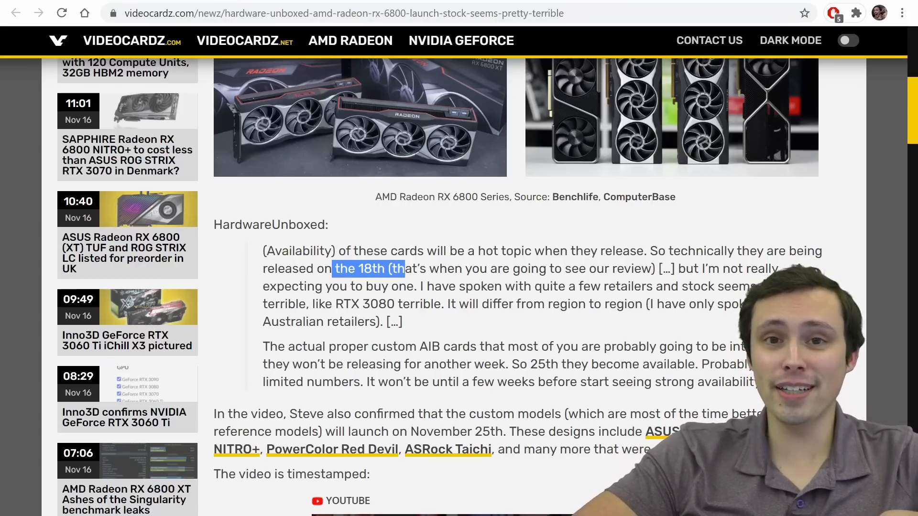
pyautogui.moveTo(372, 282)
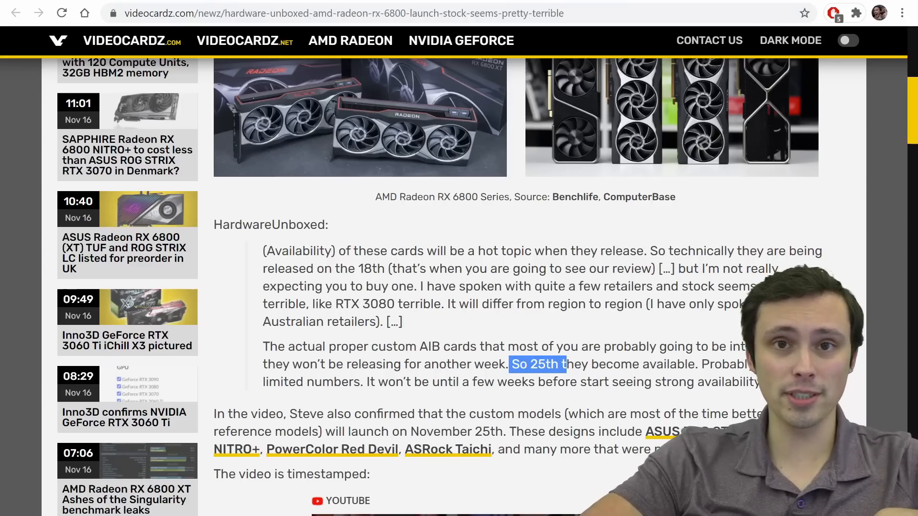
pyautogui.moveTo(504, 339)
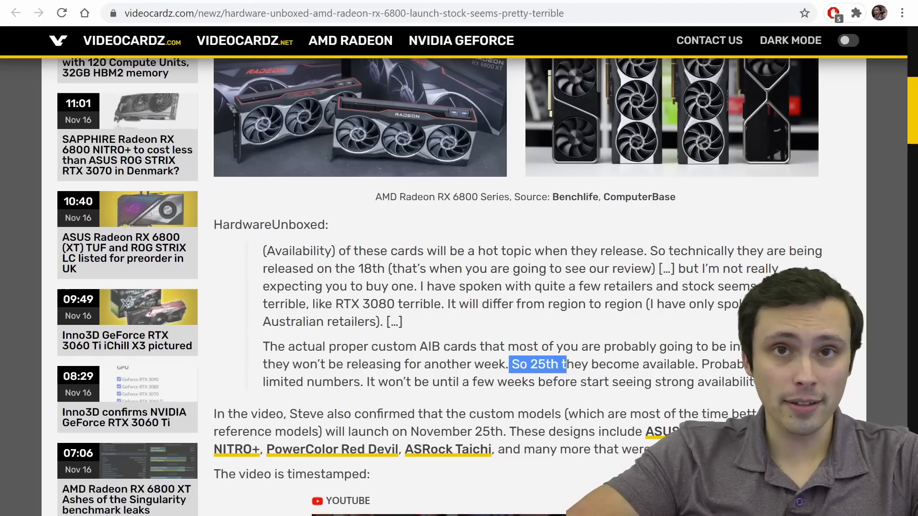
pyautogui.click(128, 155)
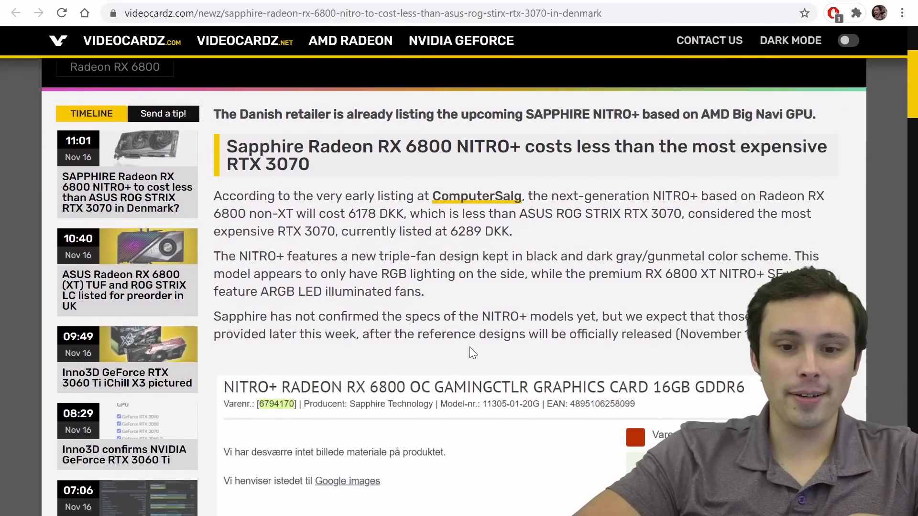
# Step: Highlight ComputerSalg and scroll to the Sapphire NITRO+ listing priced DKK 6.178,00
pyautogui.scroll(-3)
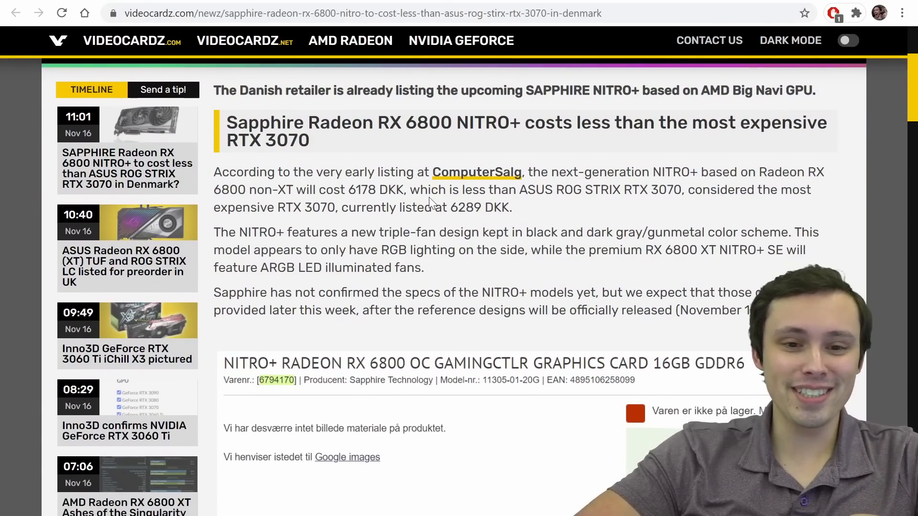
pyautogui.doubleClick(476, 171)
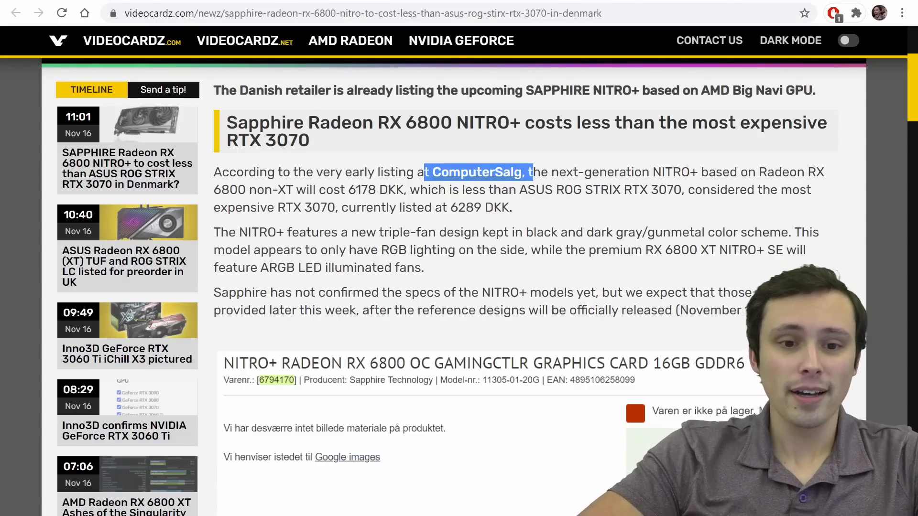
pyautogui.scroll(-3)
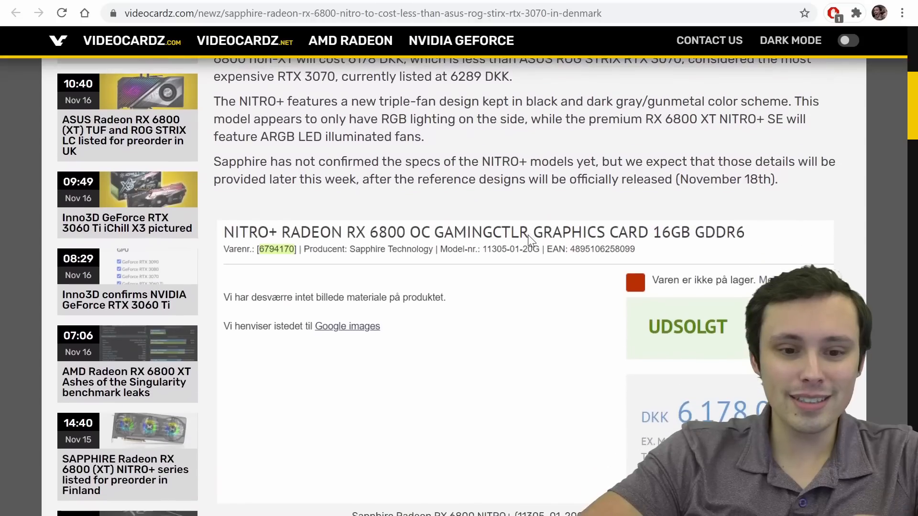
pyautogui.scroll(-3)
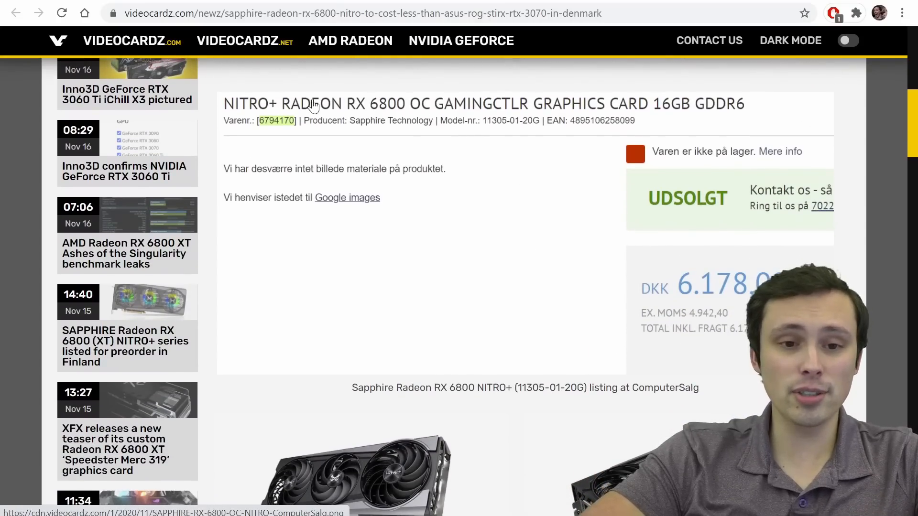
pyautogui.moveTo(415, 115)
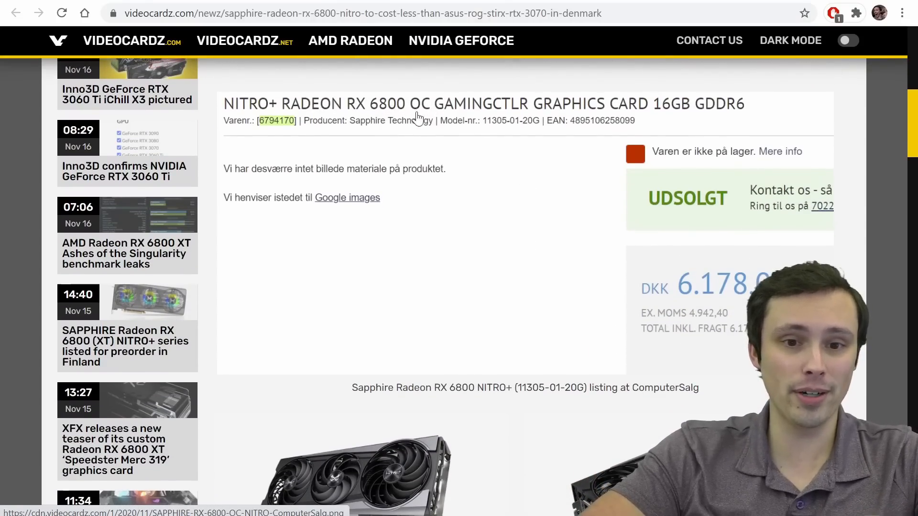
pyautogui.moveTo(386, 111)
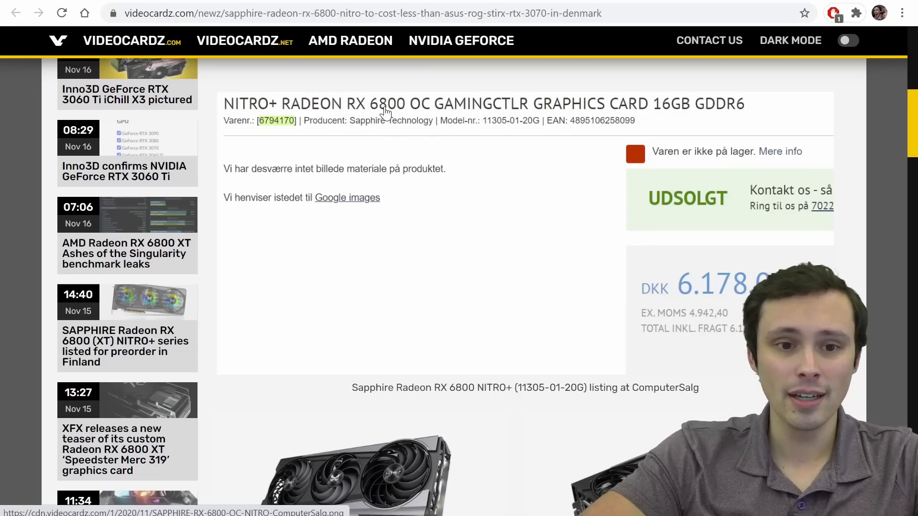
pyautogui.scroll(-3)
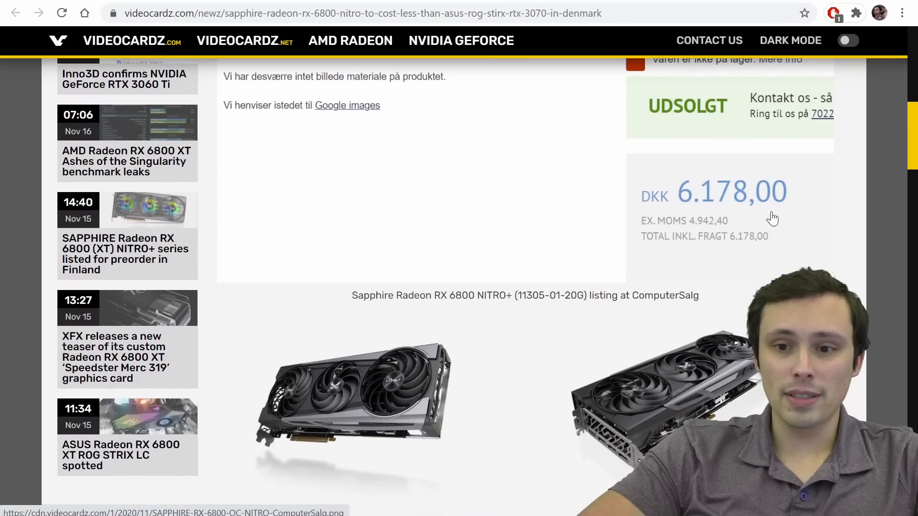
pyautogui.moveTo(743, 197)
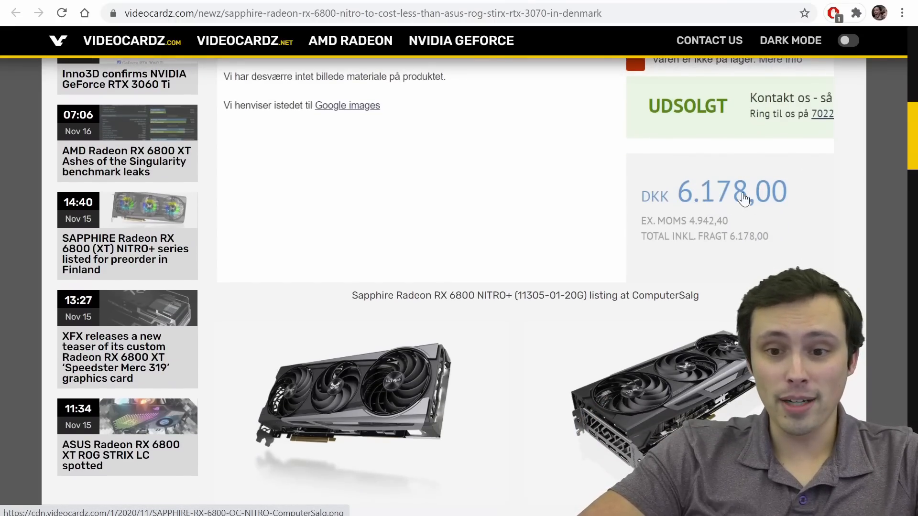
pyautogui.scroll(3)
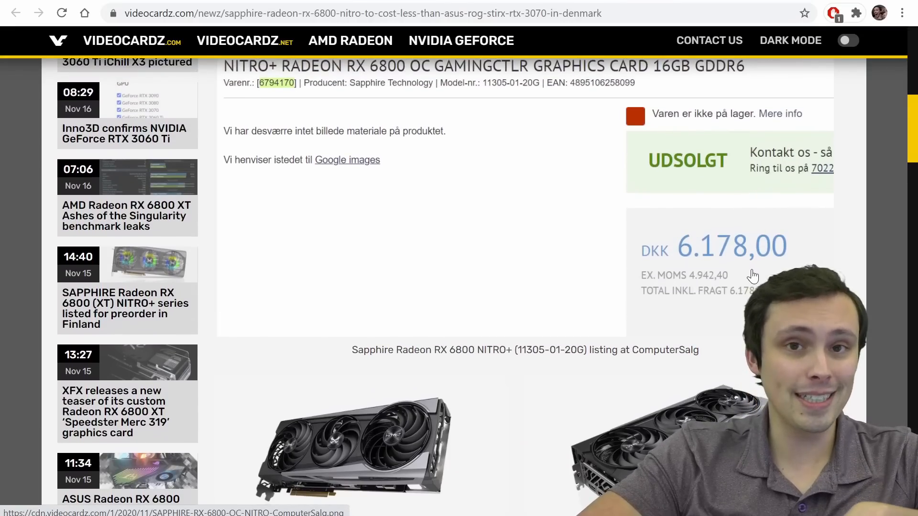
pyautogui.moveTo(754, 291)
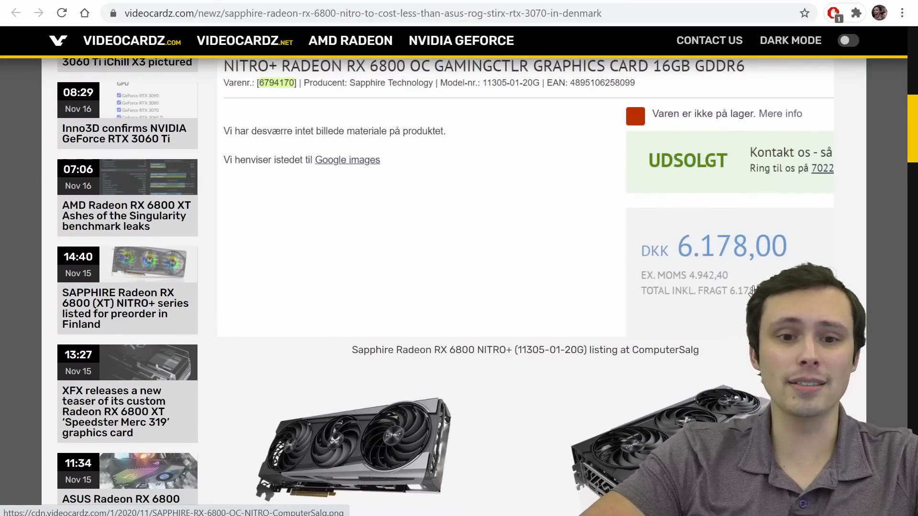
pyautogui.scroll(-3)
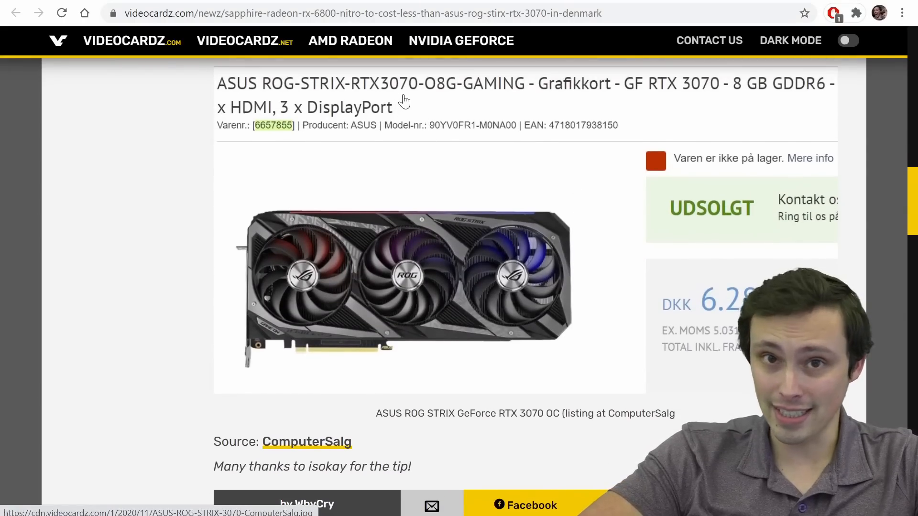
pyautogui.moveTo(433, 98)
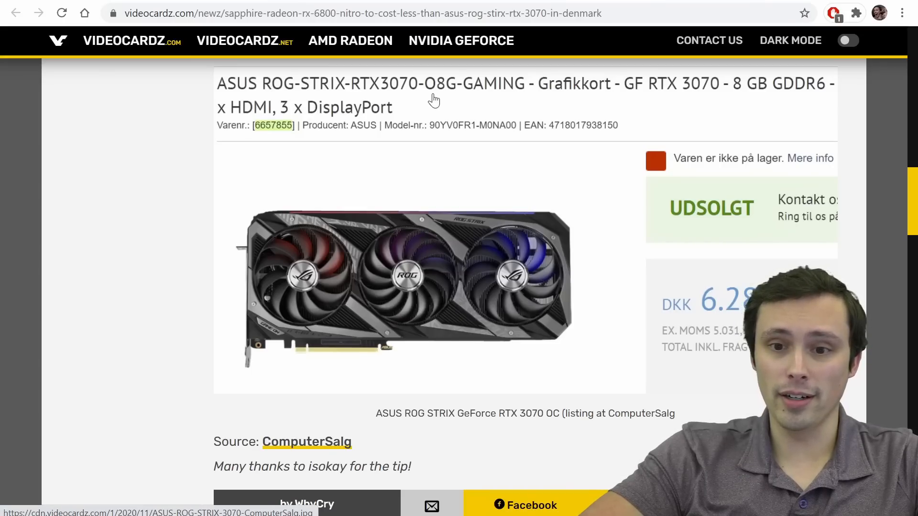
pyautogui.moveTo(742, 313)
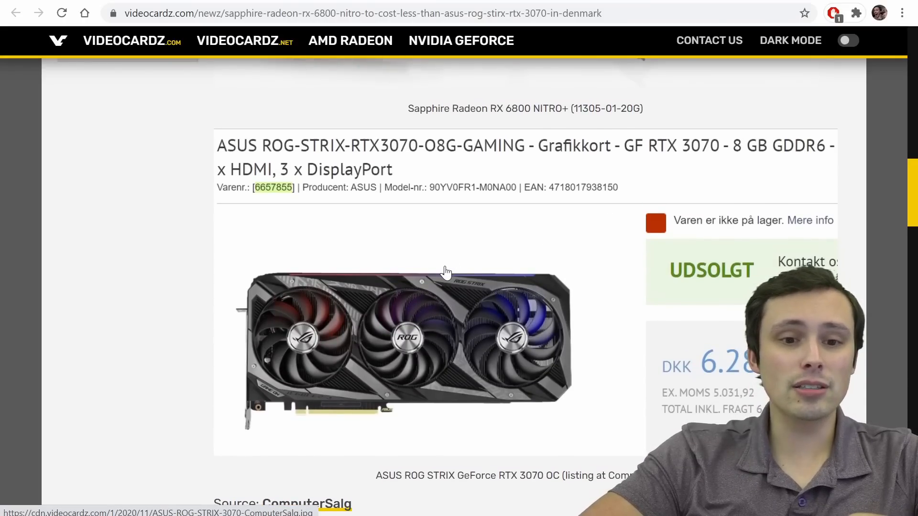
pyautogui.moveTo(607, 311)
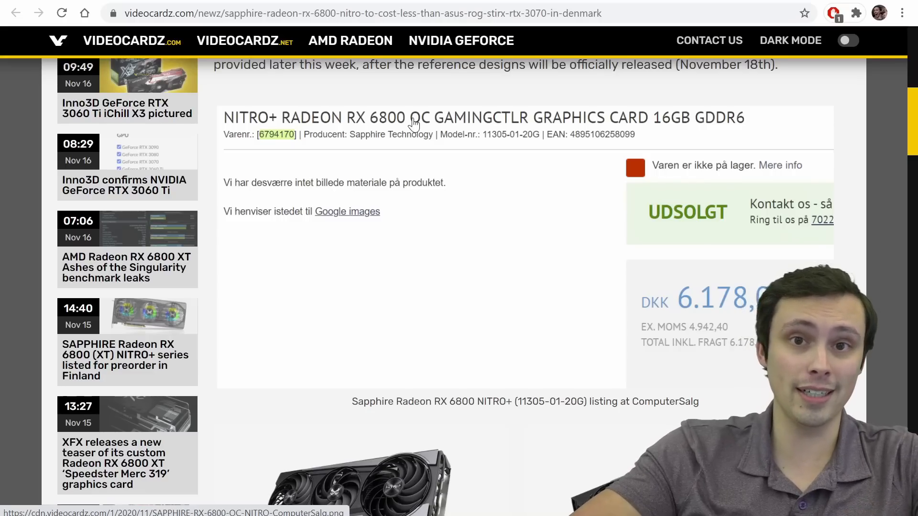
pyautogui.moveTo(642, 308)
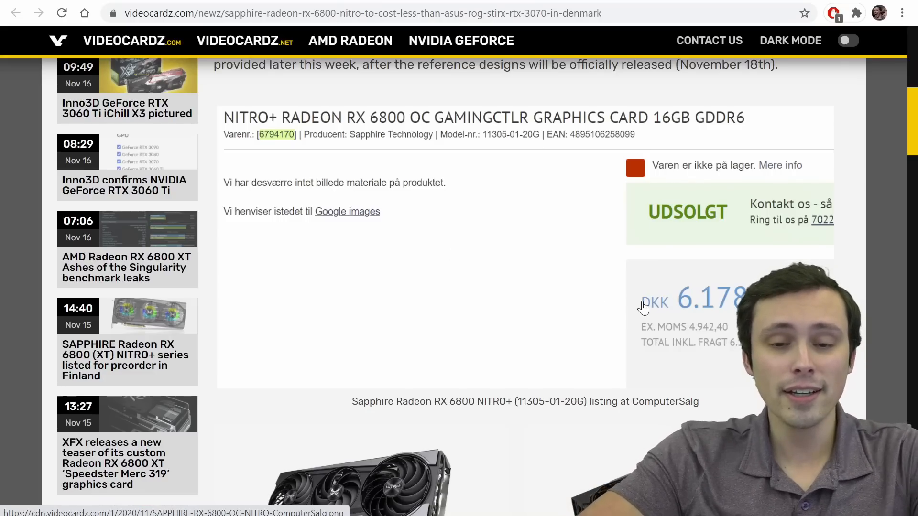
pyautogui.moveTo(381, 353)
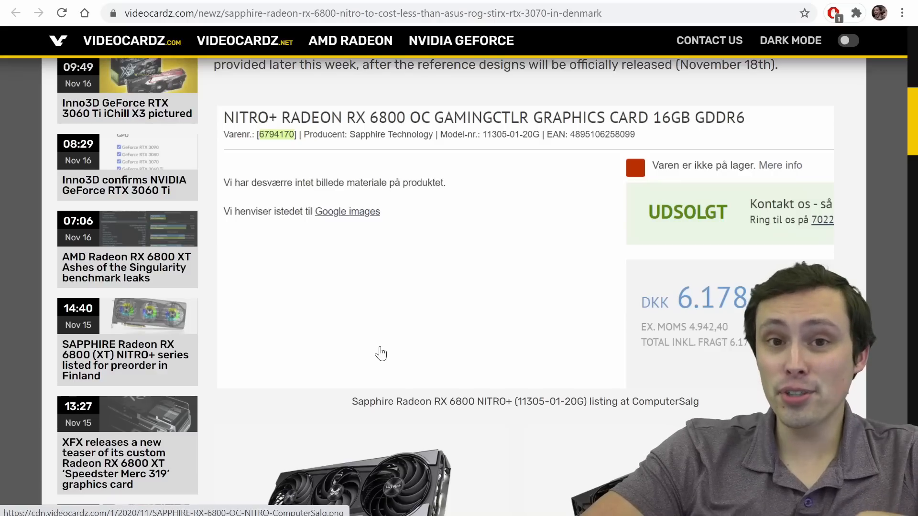
# Step: Scroll between the ASUS ROG STRIX RTX 3070 and Sapphire NITRO+ listings, ending on Sapphire
pyautogui.scroll(-3)
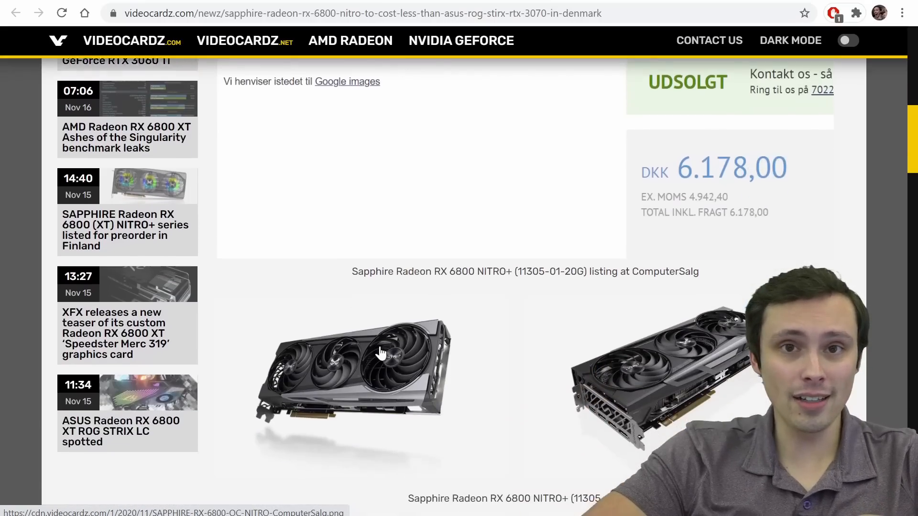
pyautogui.scroll(-3)
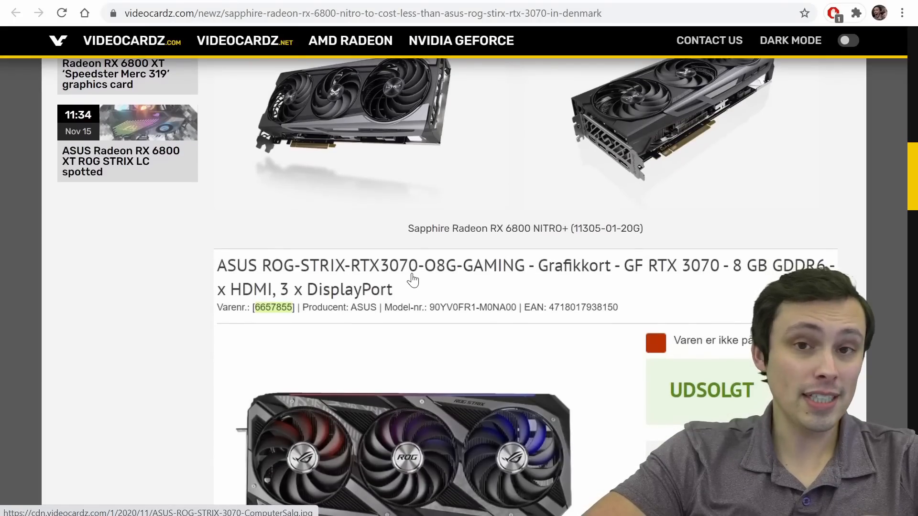
pyautogui.scroll(3)
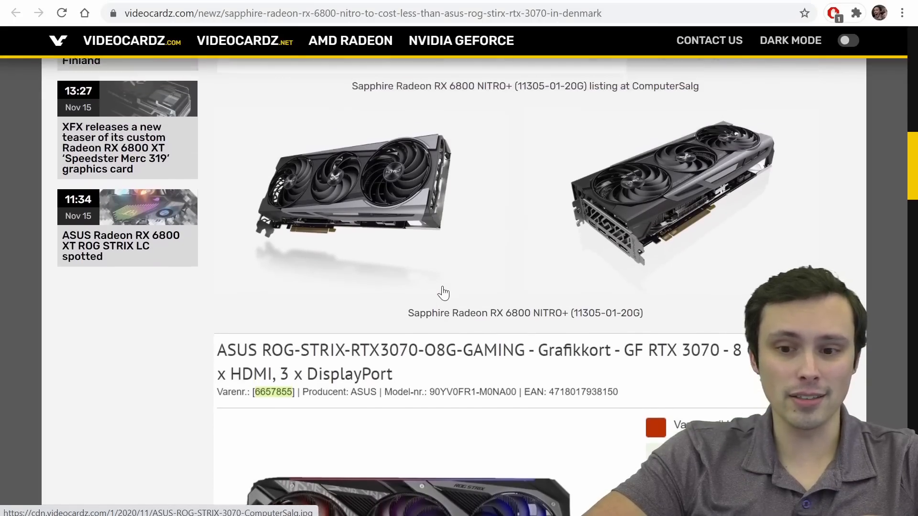
pyautogui.scroll(3)
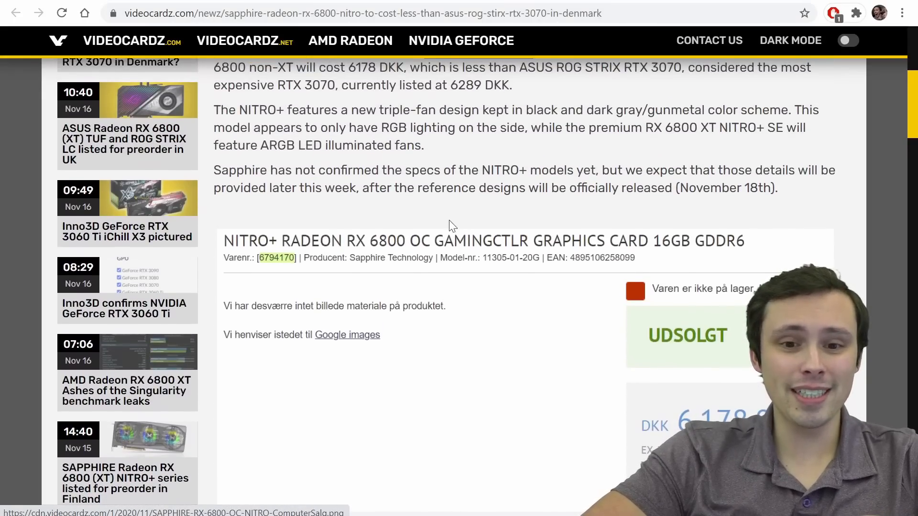
pyautogui.moveTo(420, 251)
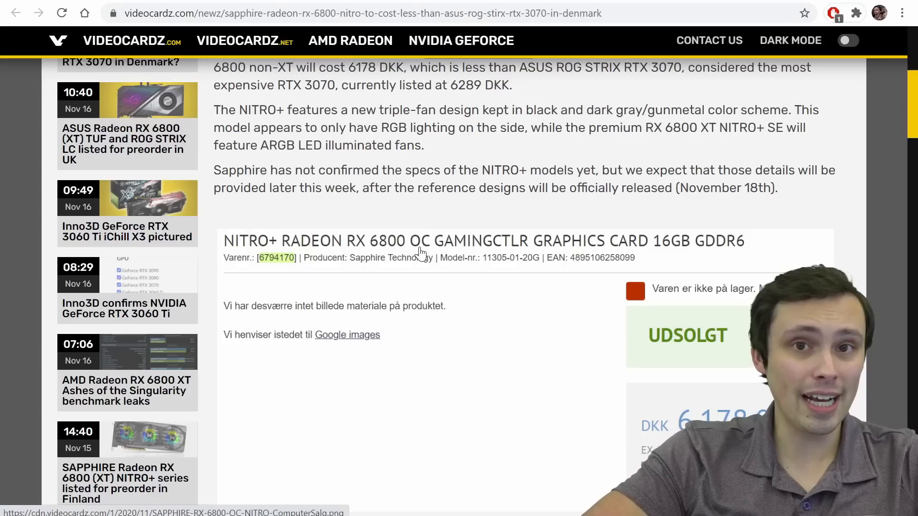
pyautogui.moveTo(407, 256)
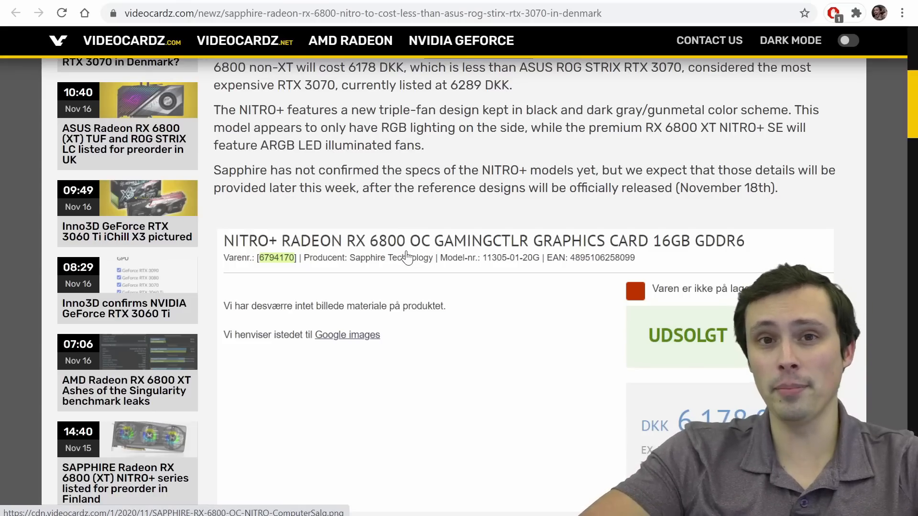
pyautogui.scroll(-3)
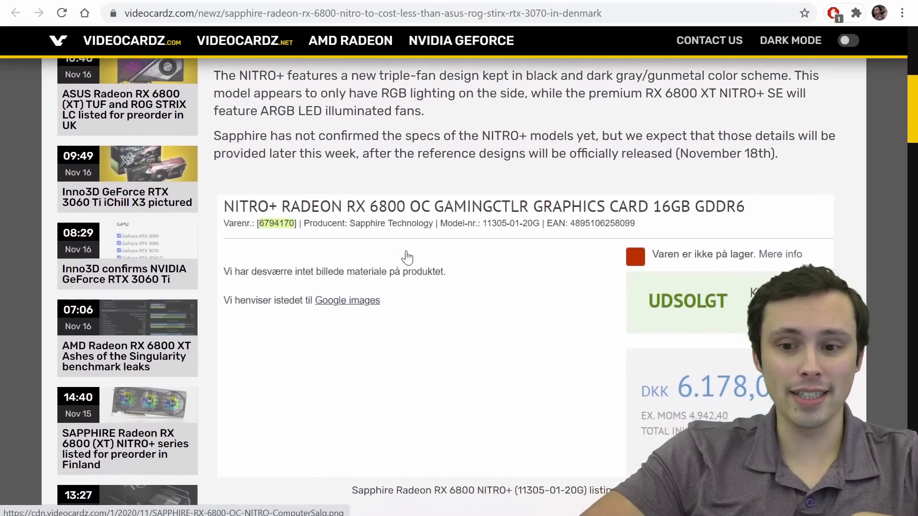
pyautogui.scroll(-3)
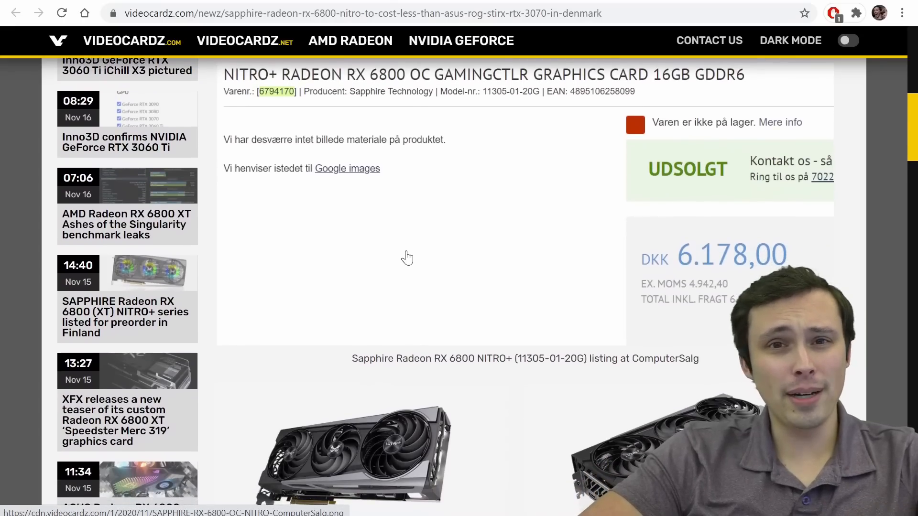
pyautogui.scroll(-3)
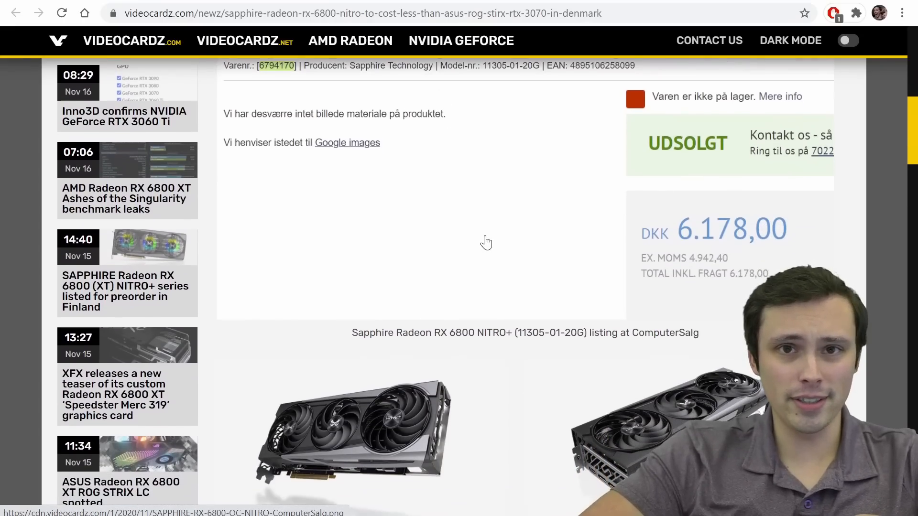
pyautogui.scroll(-3)
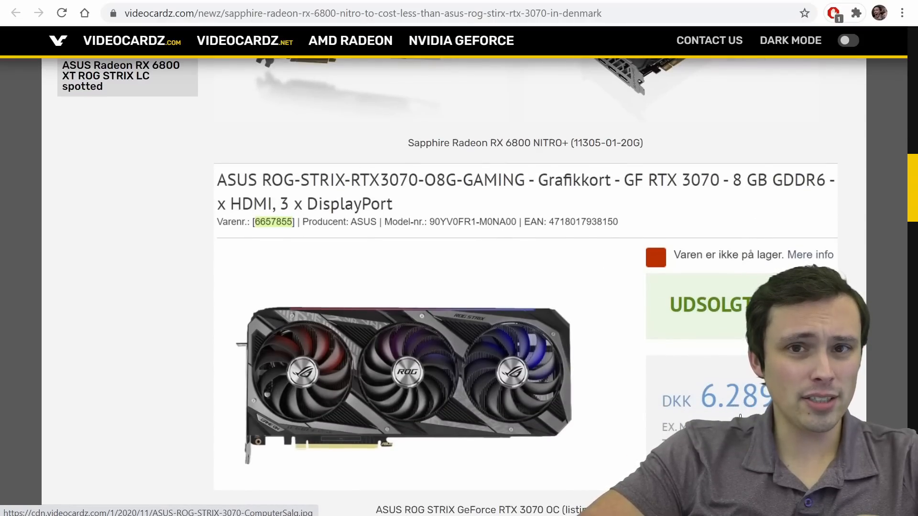
pyautogui.scroll(3)
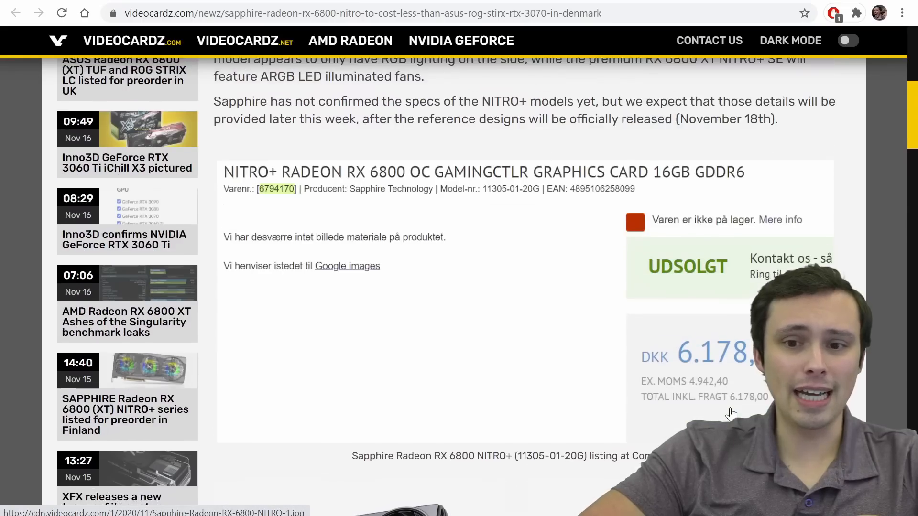
pyautogui.scroll(3)
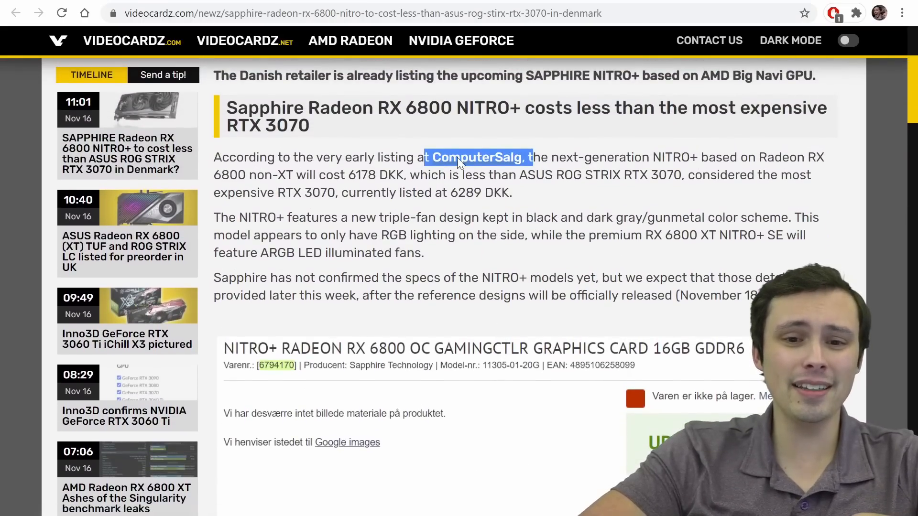
pyautogui.moveTo(464, 342)
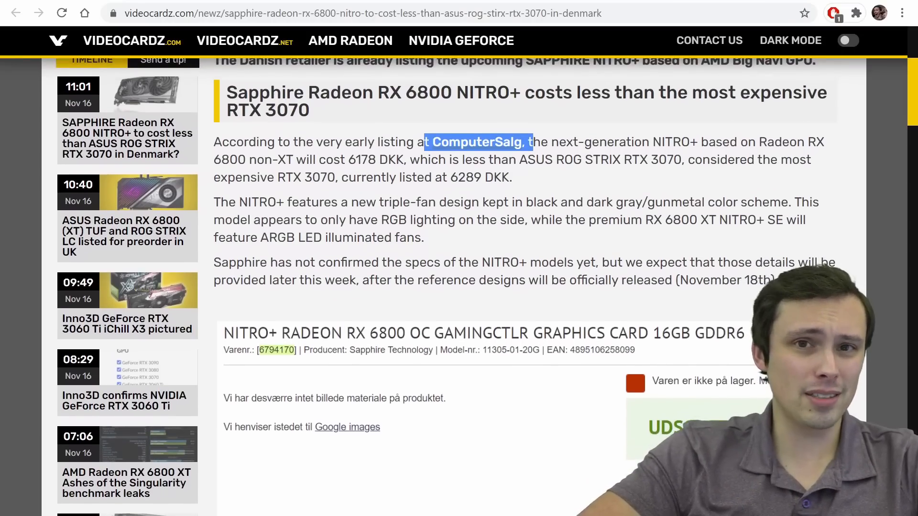
# Step: Scroll to the article's top, showing the Sapphire NITRO+ Denmark headline and publish date
pyautogui.scroll(-3)
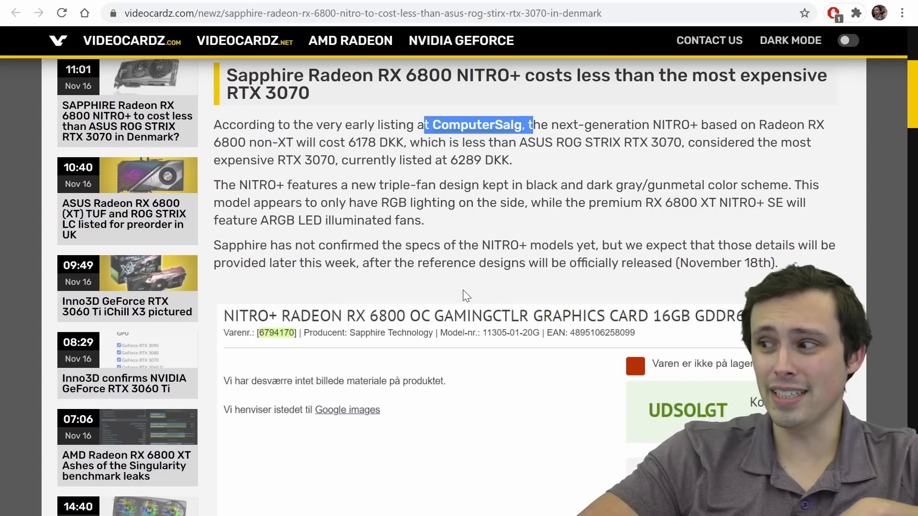
pyautogui.moveTo(347, 409)
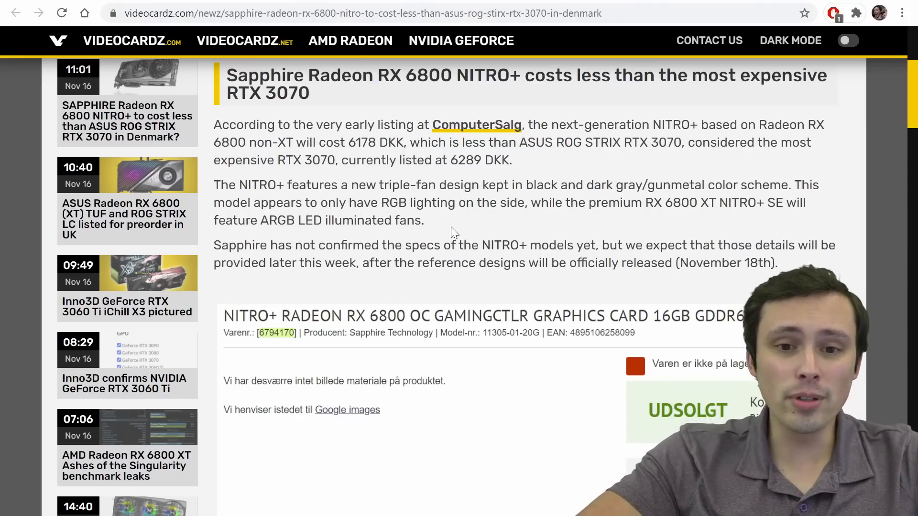
pyautogui.scroll(3)
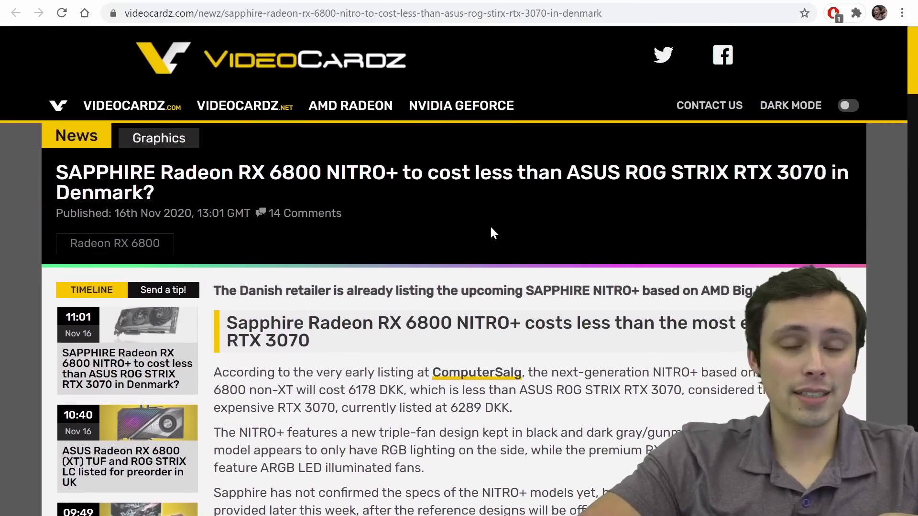